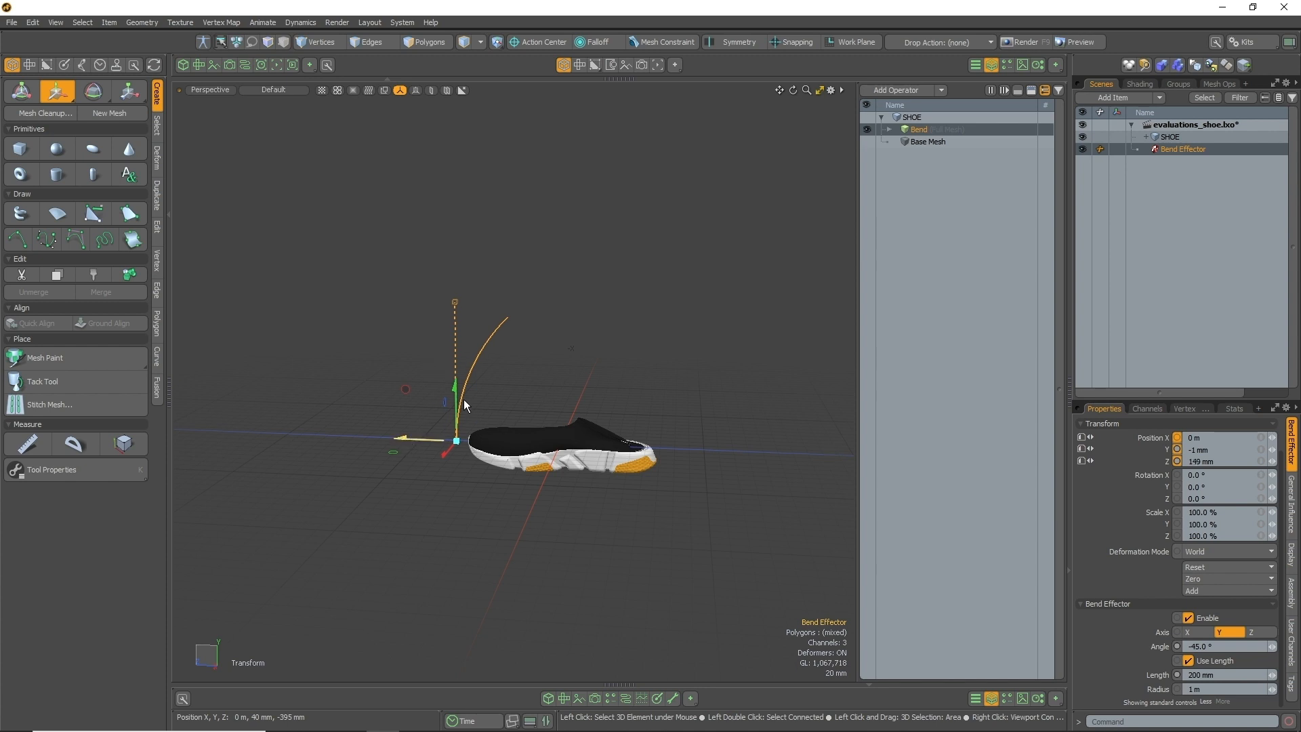
Step: Rotate the Bend Effector to about 110° on X to reshape the high-poly shoe
left_click(92, 92)
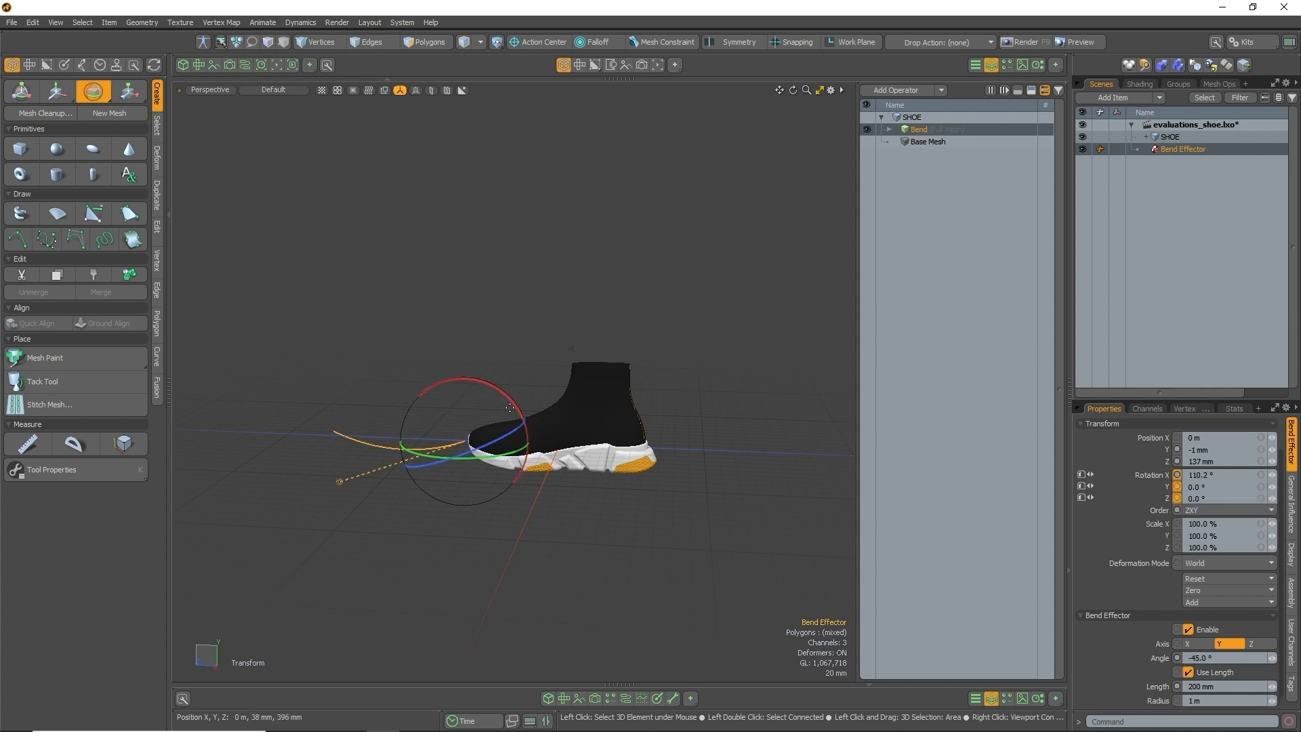
left_click(56, 92)
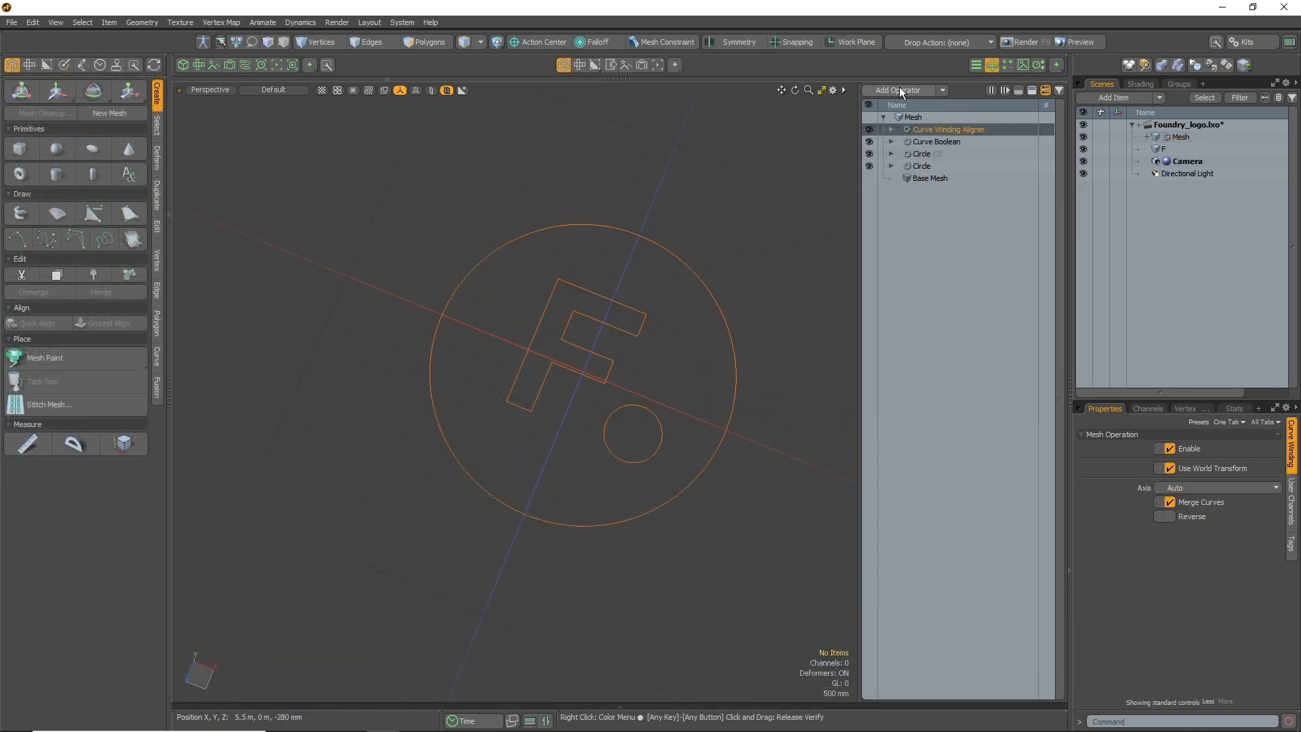
Step: Open the Add Operator list in the curve logo scene
left_click(901, 90)
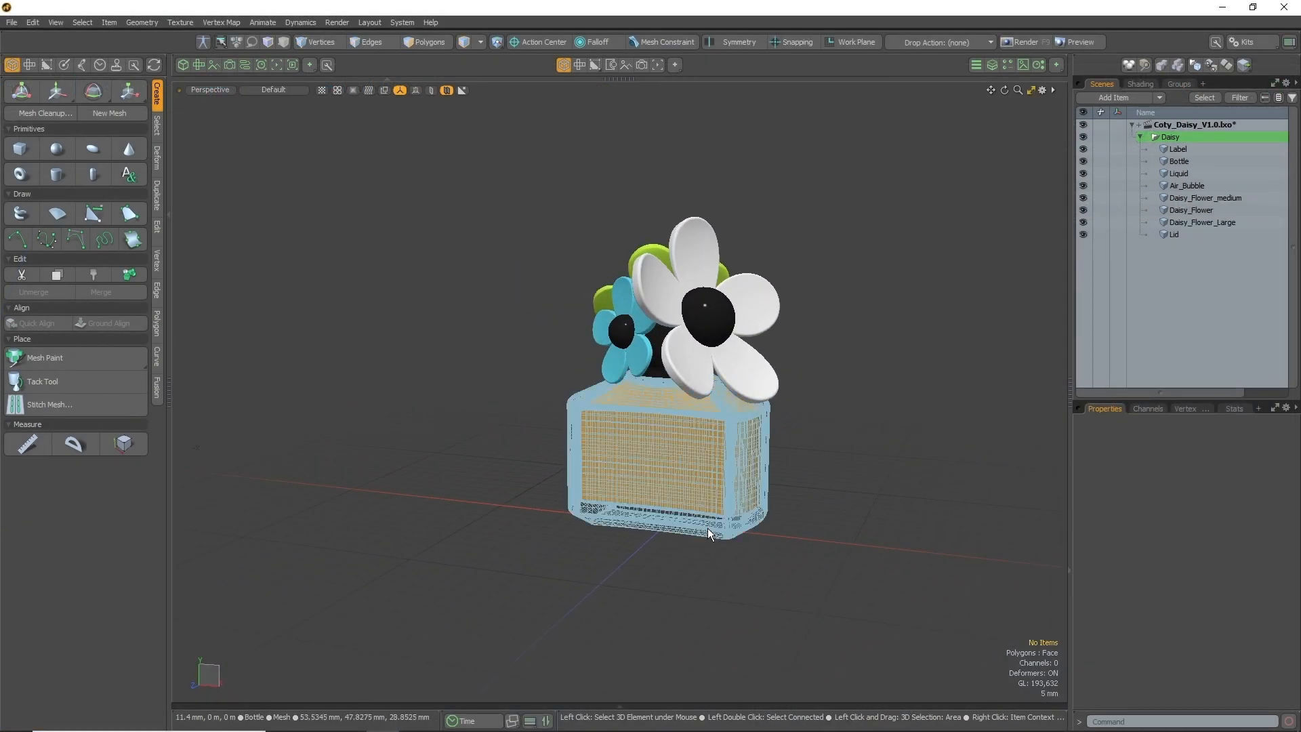
Step: Select the Bottle mesh and open its Deferred Evaluation dropdown (Default, Never, Custom, Always)
left_click(1178, 161)
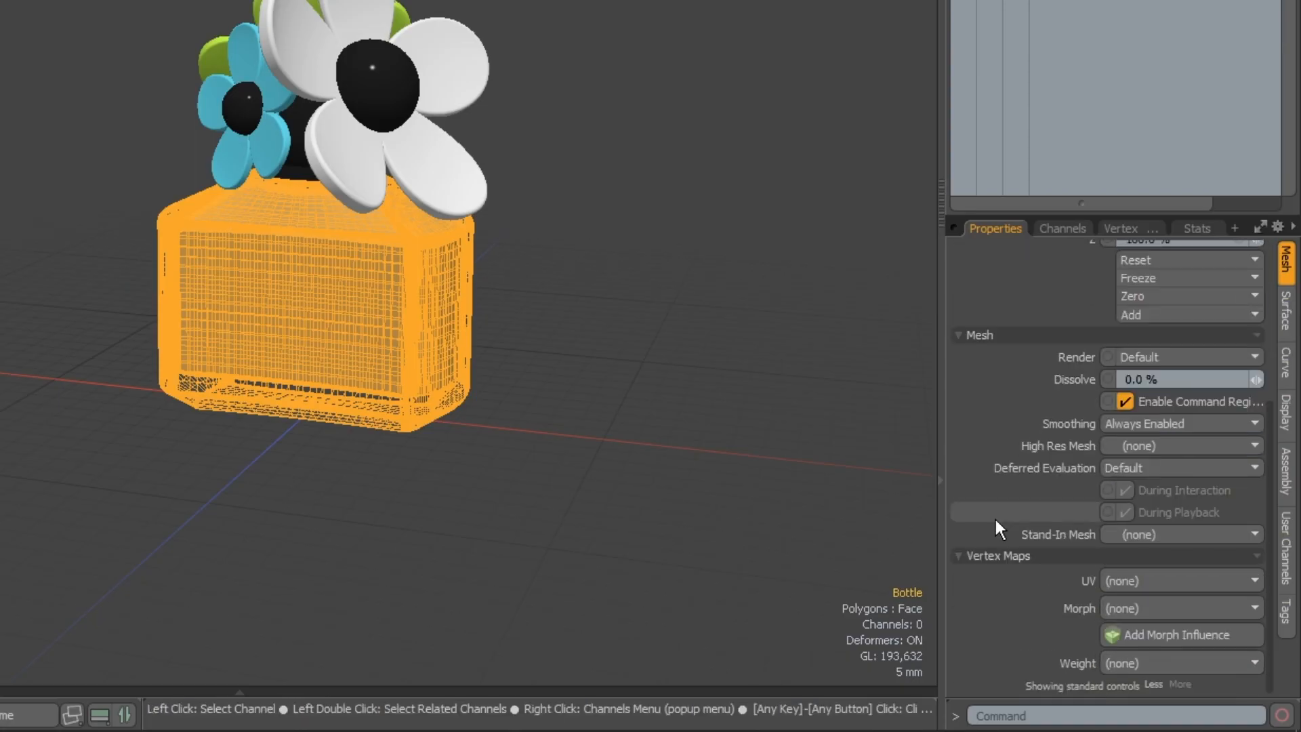
mouse_move(1075, 550)
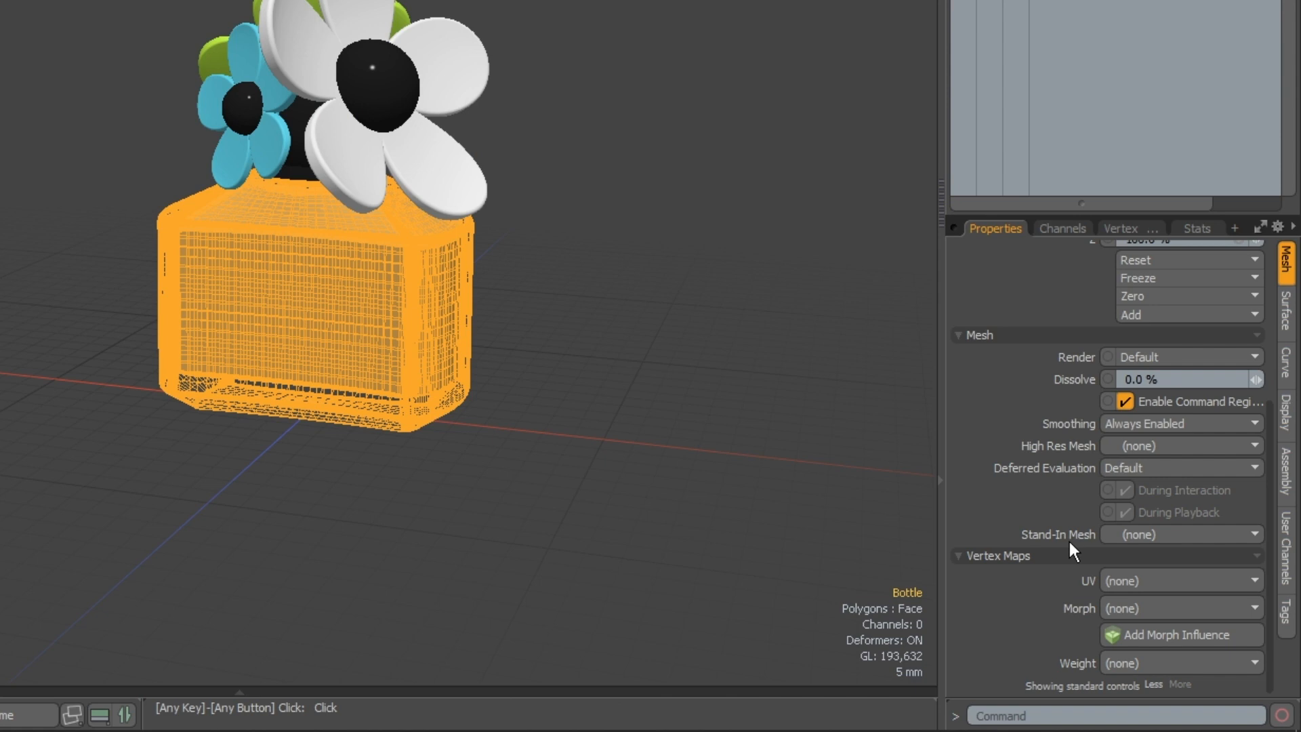
mouse_move(1213, 465)
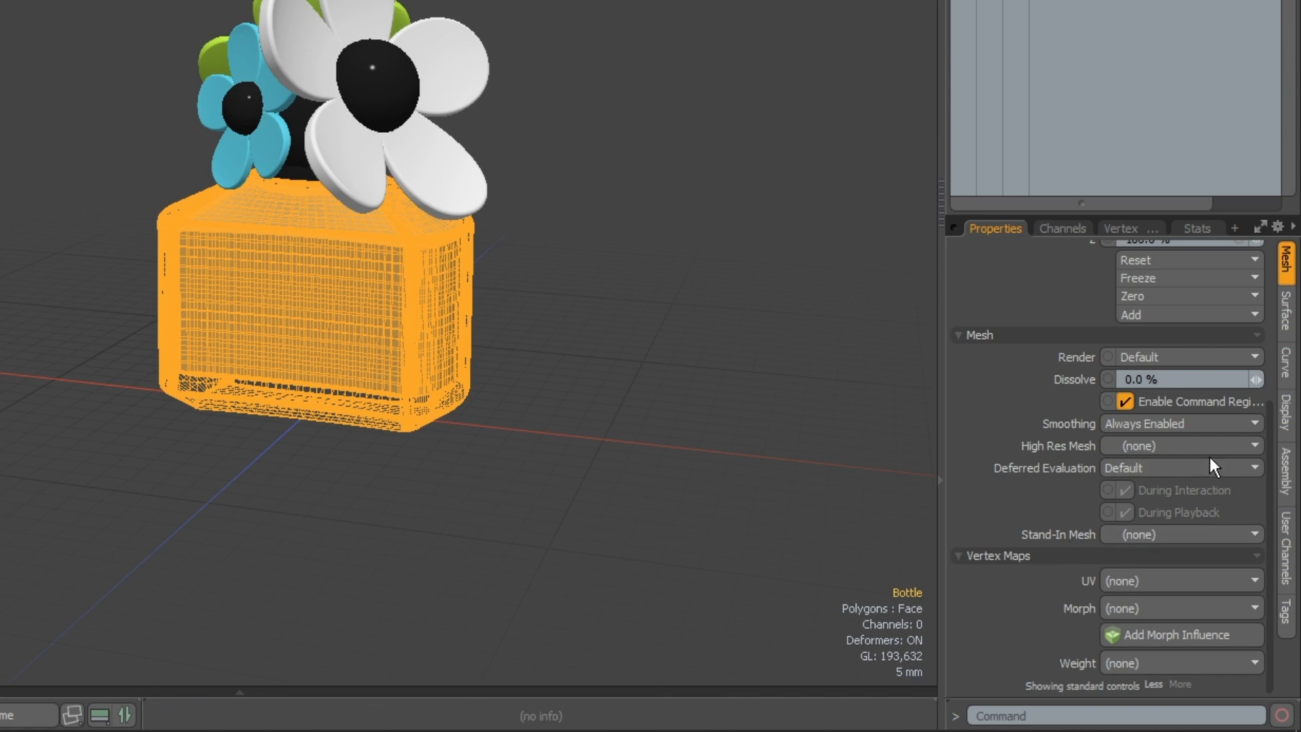
left_click(1253, 467)
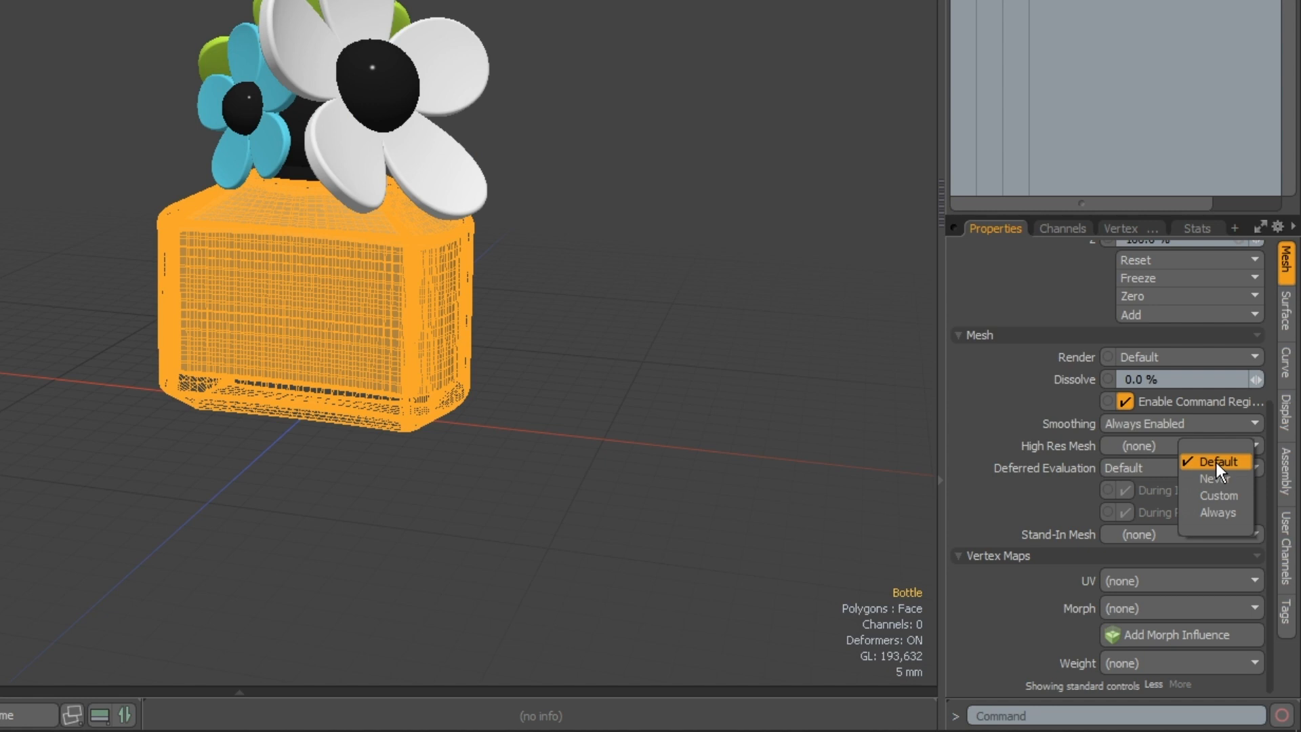
mouse_move(1243, 471)
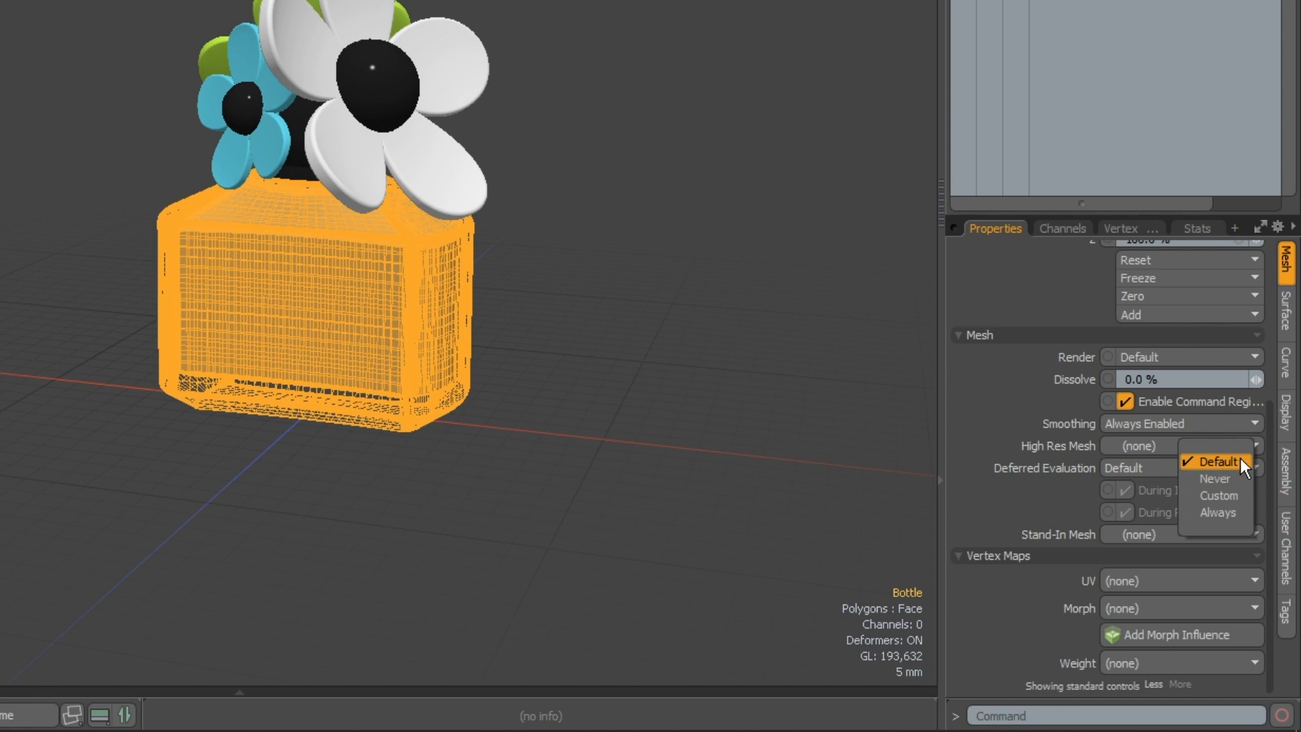
mouse_move(1213, 478)
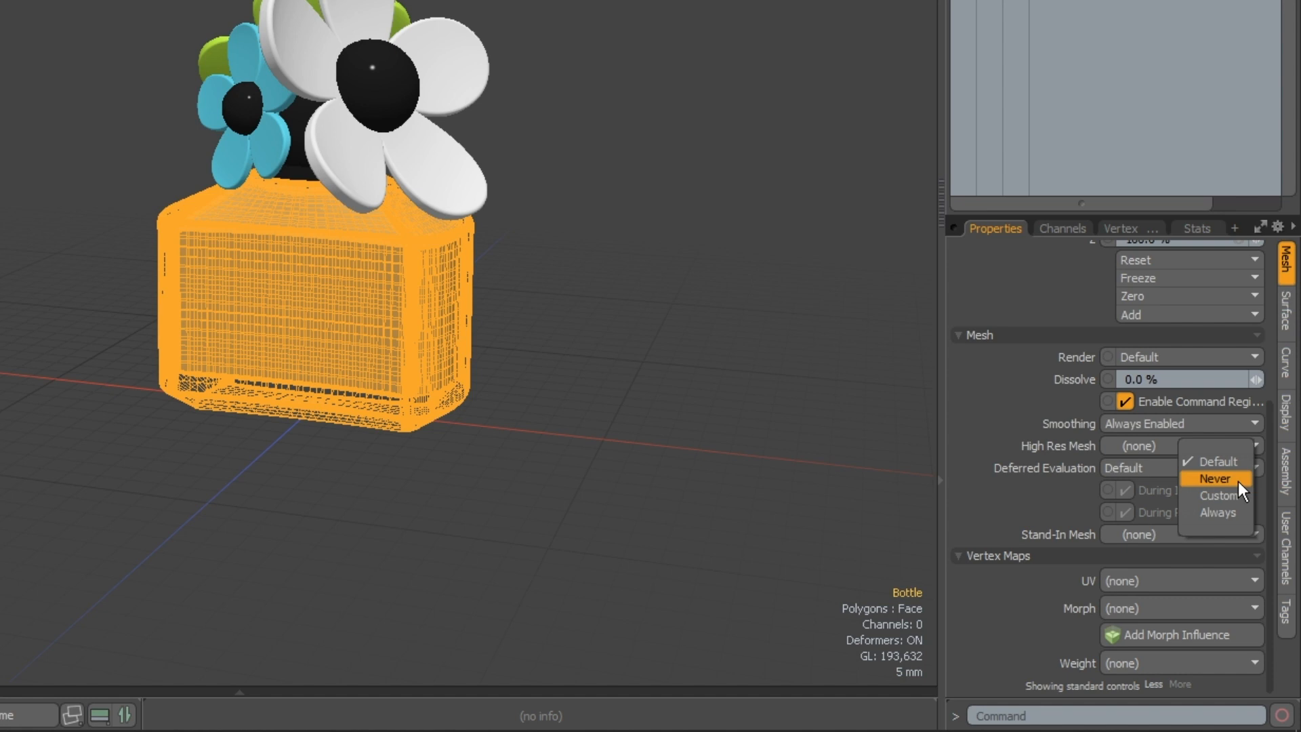
mouse_move(1219, 495)
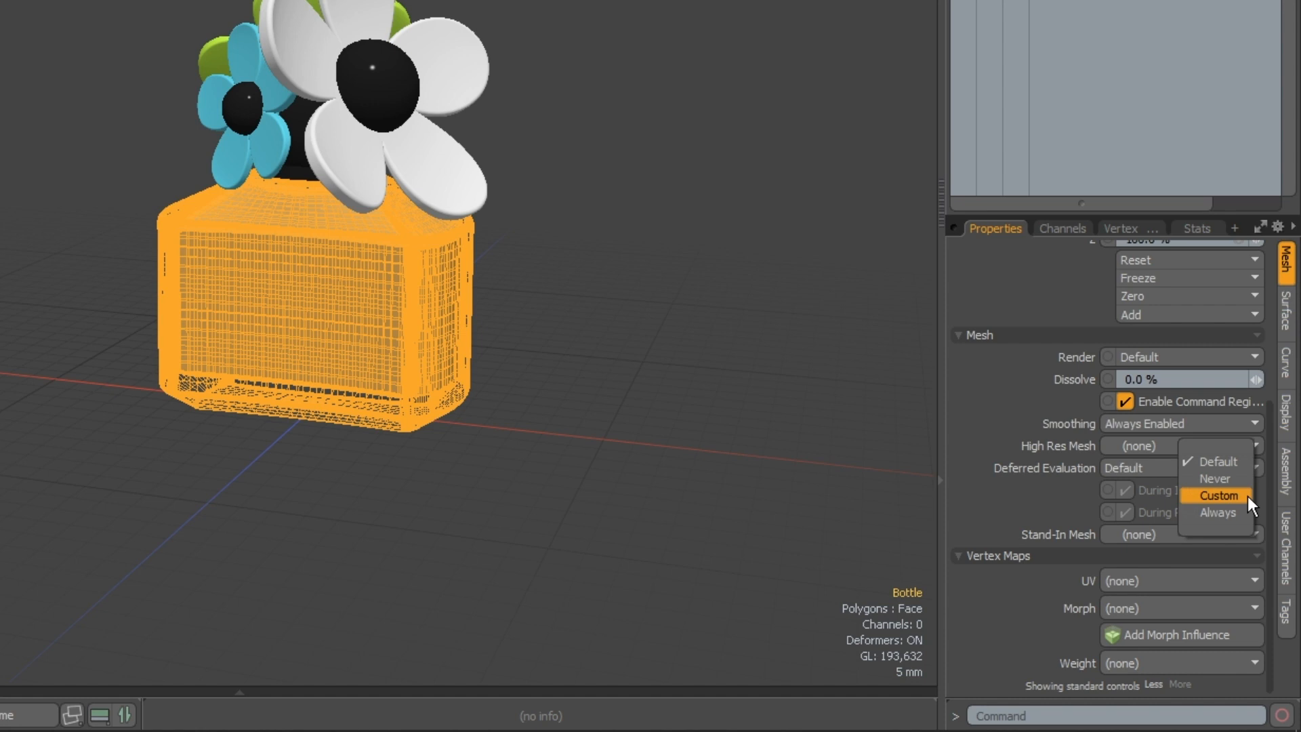
mouse_move(1217, 512)
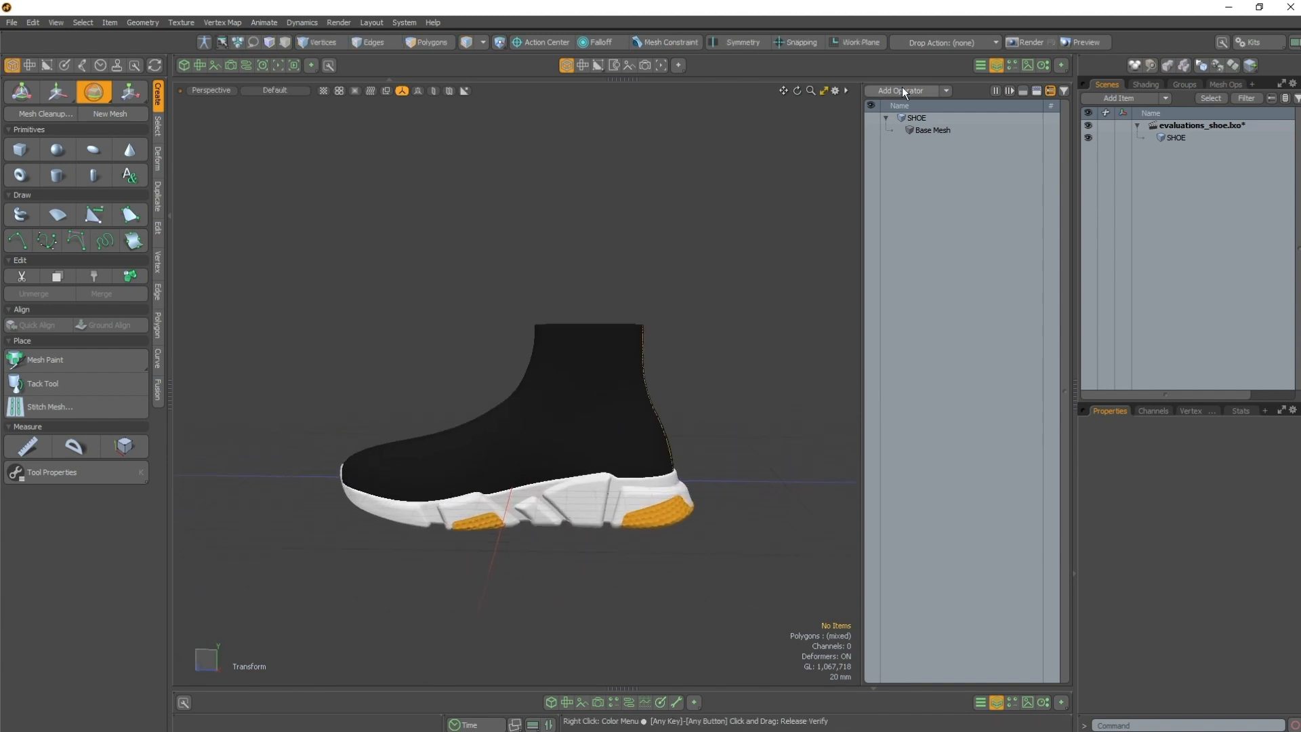
Step: Open the Add Operator list for the SHOE mesh
left_click(903, 90)
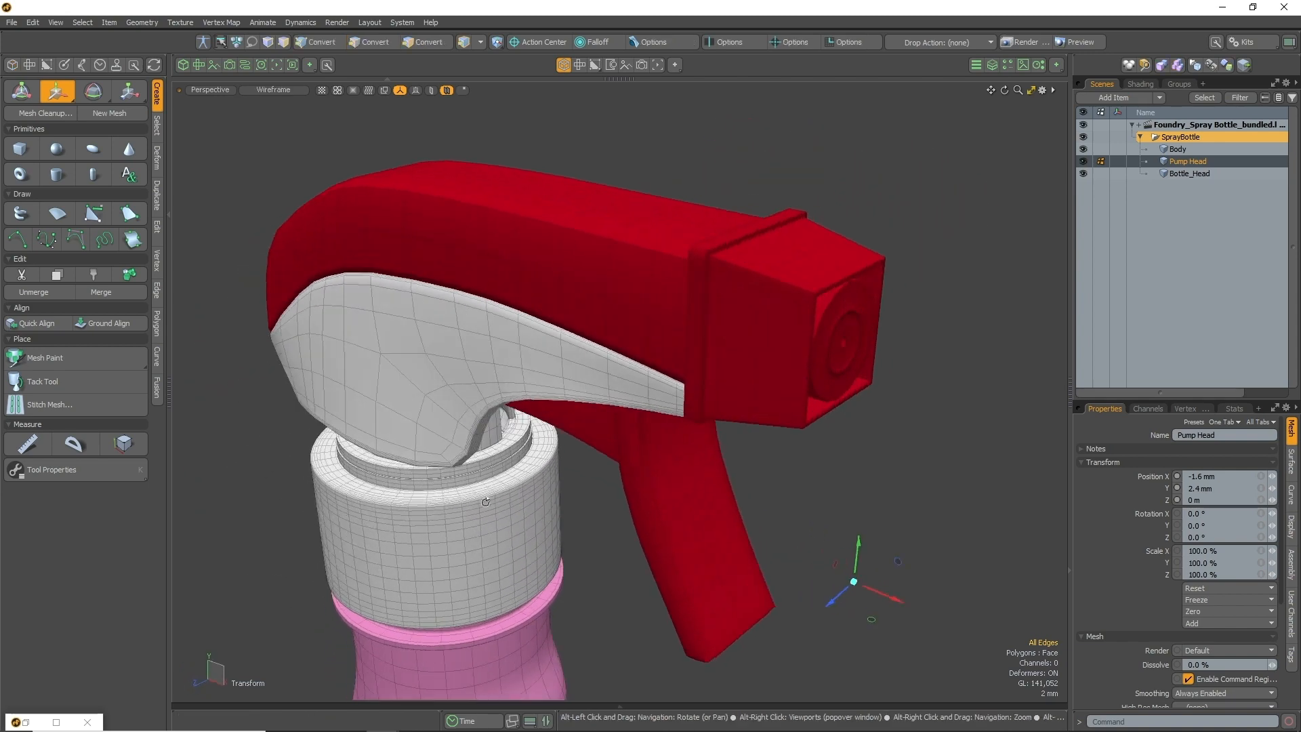
Step: Uncheck Defer Smoothing During Interaction under Preferences > Defaults > Mesh Data Evaluation
left_click(403, 23)
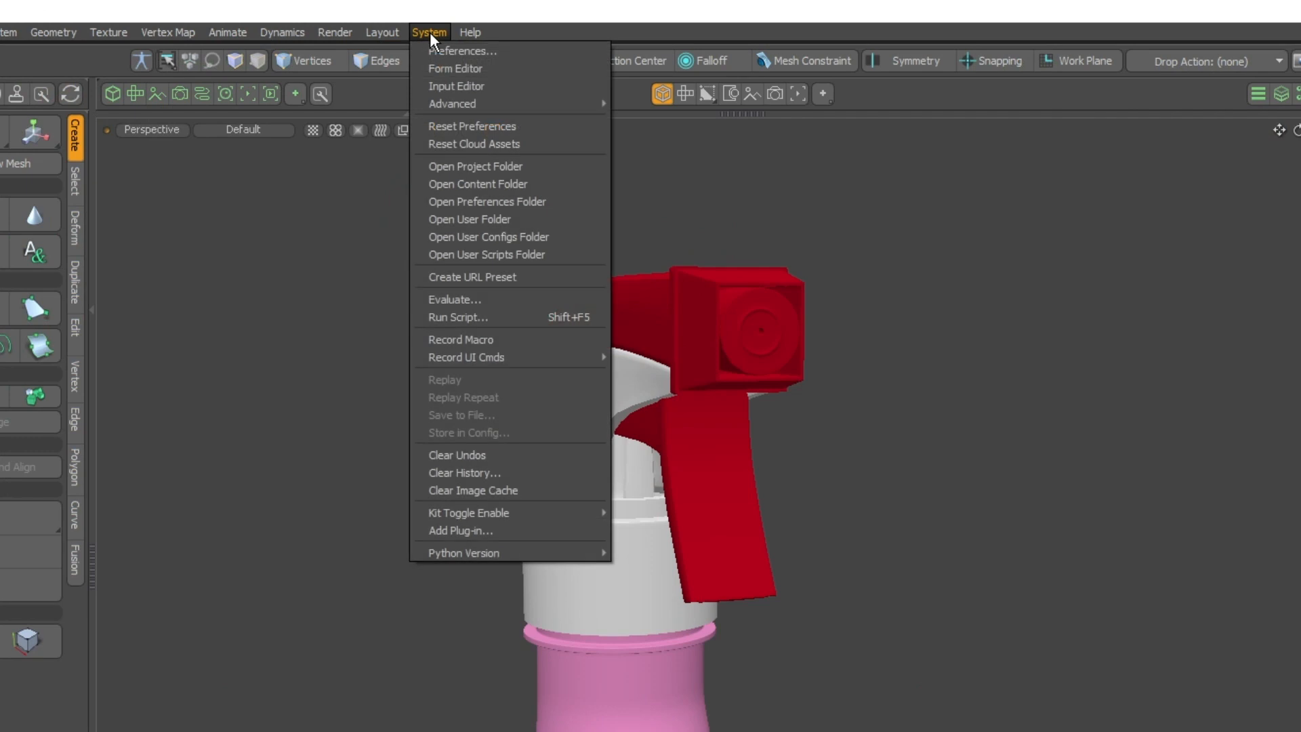
left_click(462, 50)
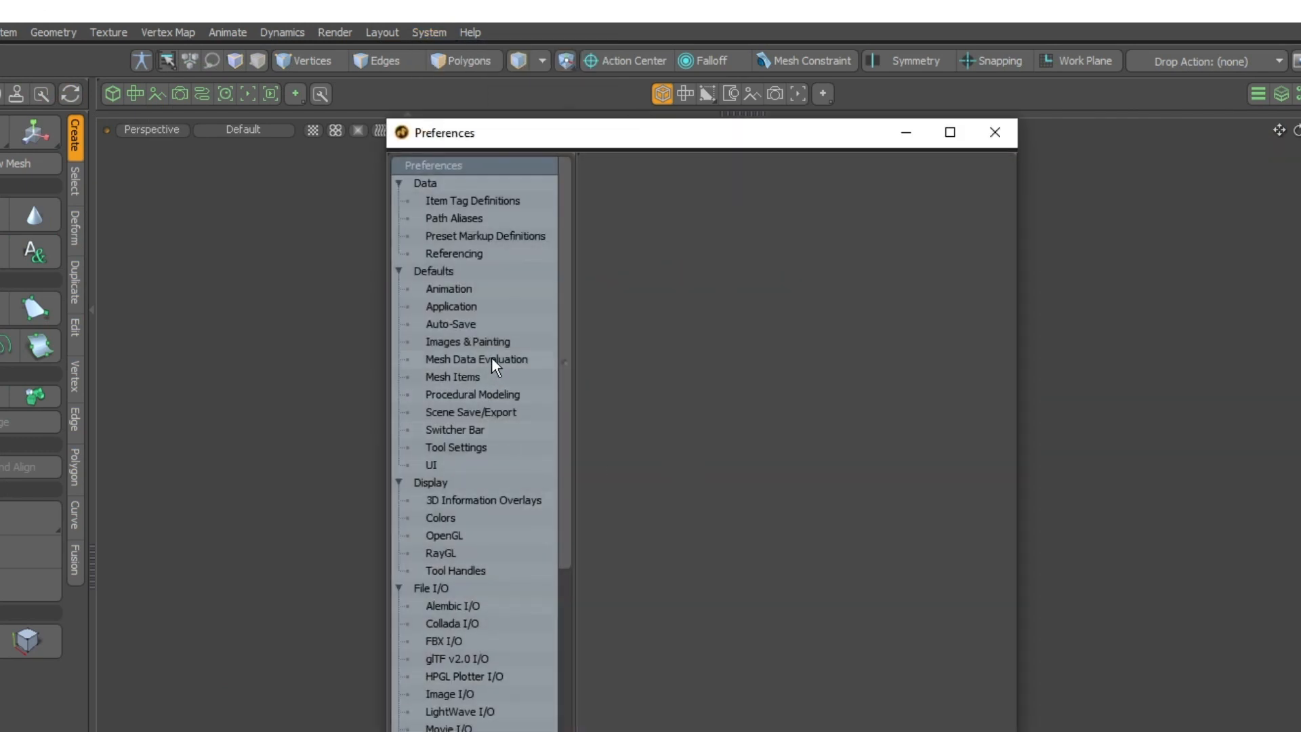
left_click(476, 359)
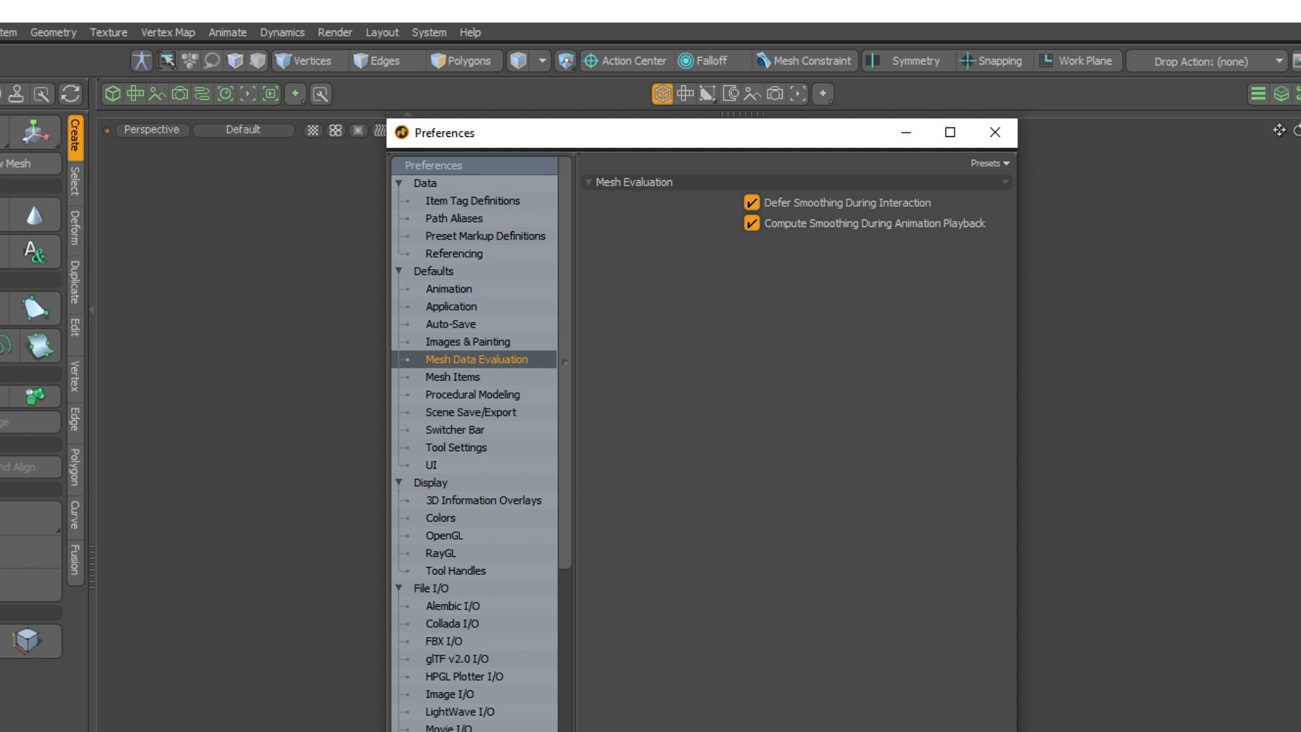
left_click(995, 132)
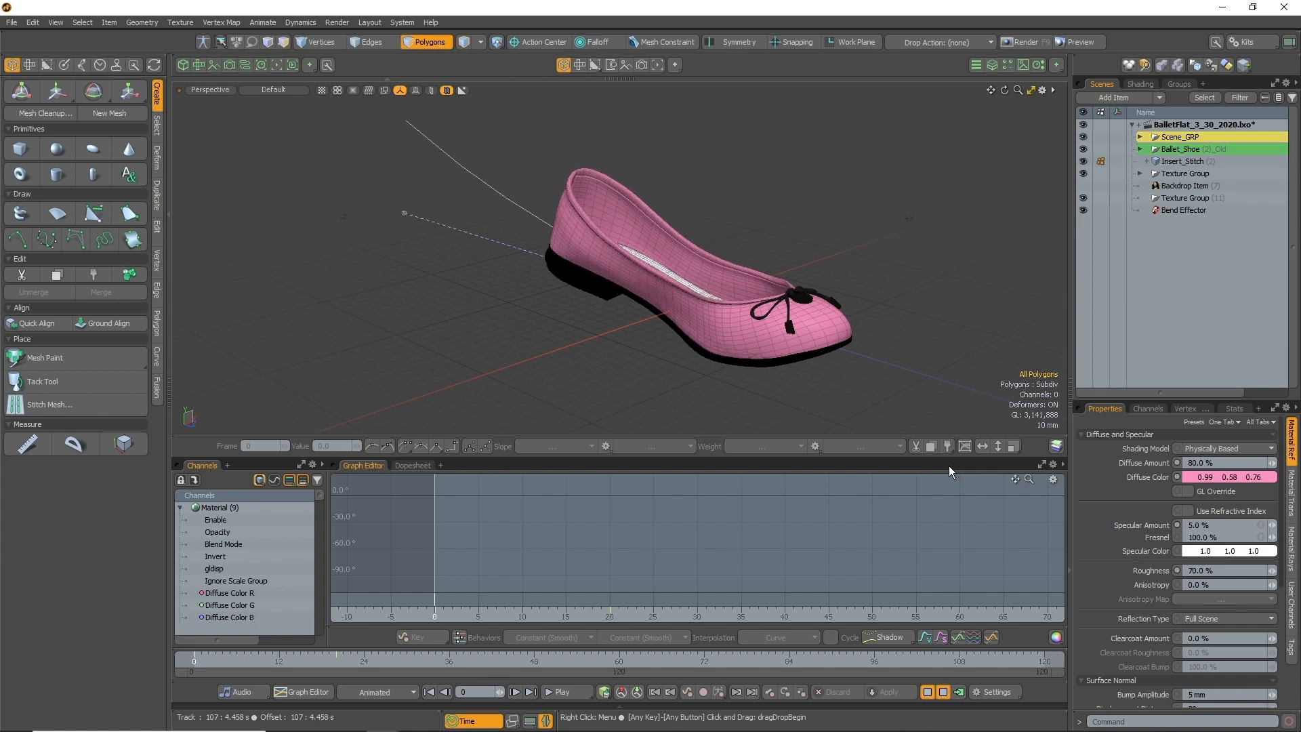
Step: Review the Mesh Data Evaluation smoothing checkboxes in Preferences, then close the window
left_click(402, 23)
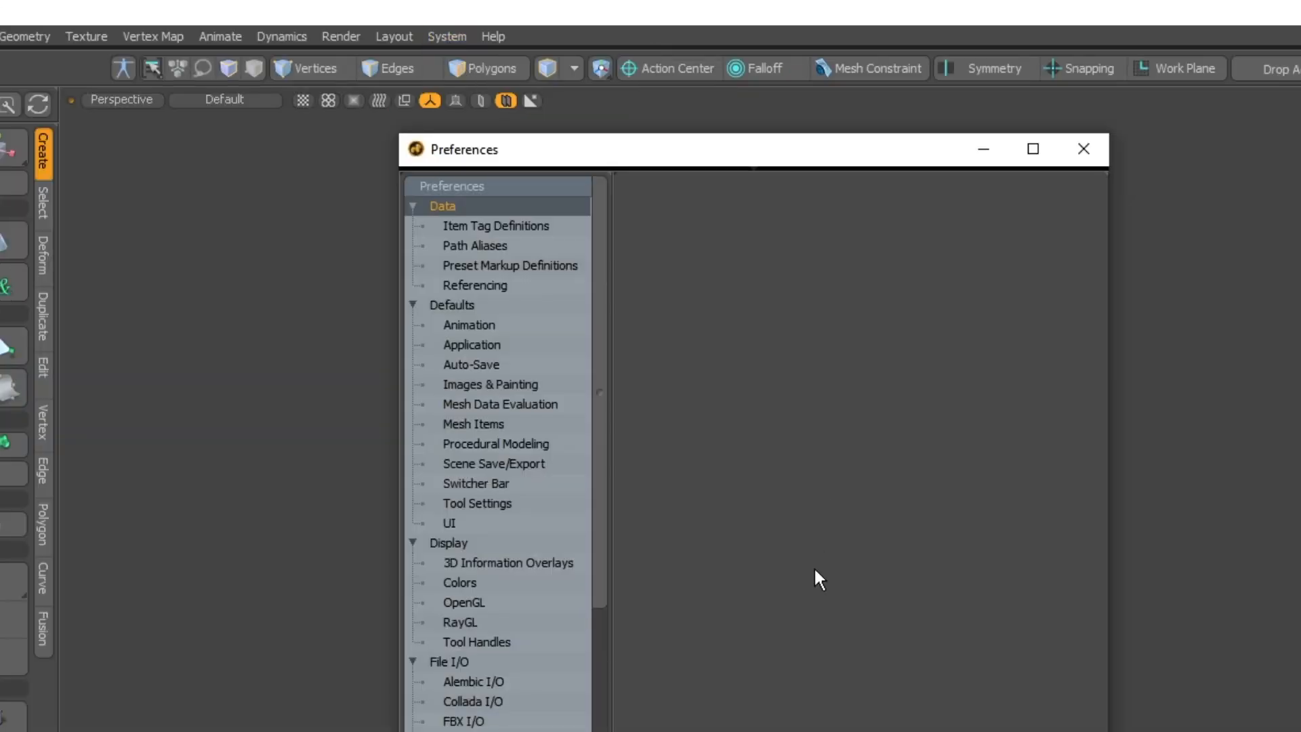
left_click(499, 404)
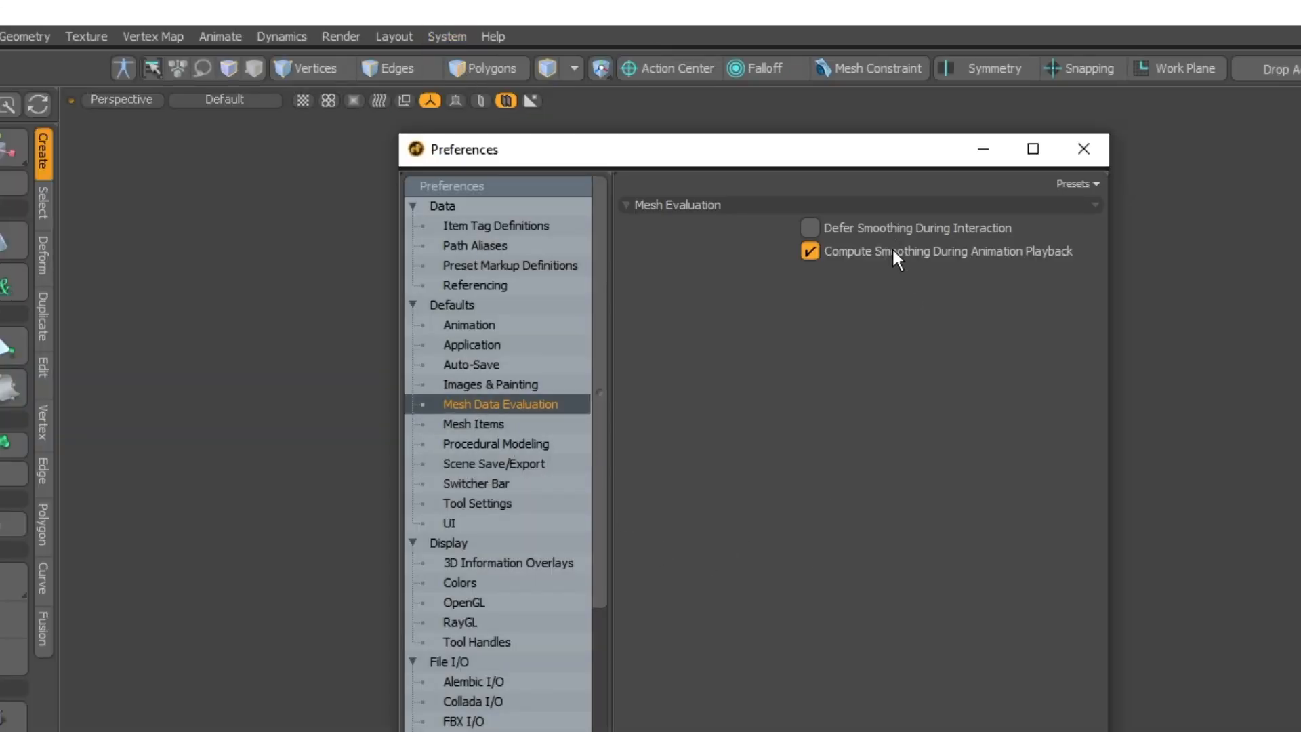
left_click(809, 250)
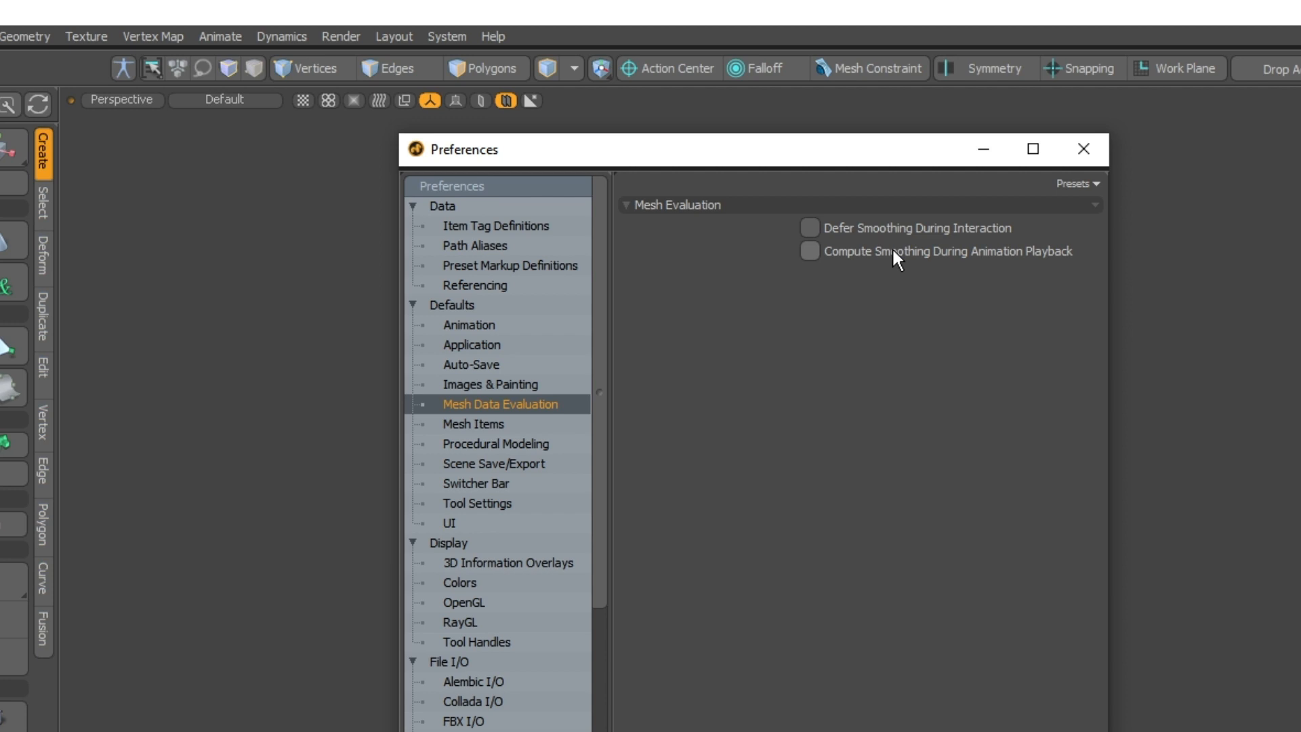
left_click(1083, 149)
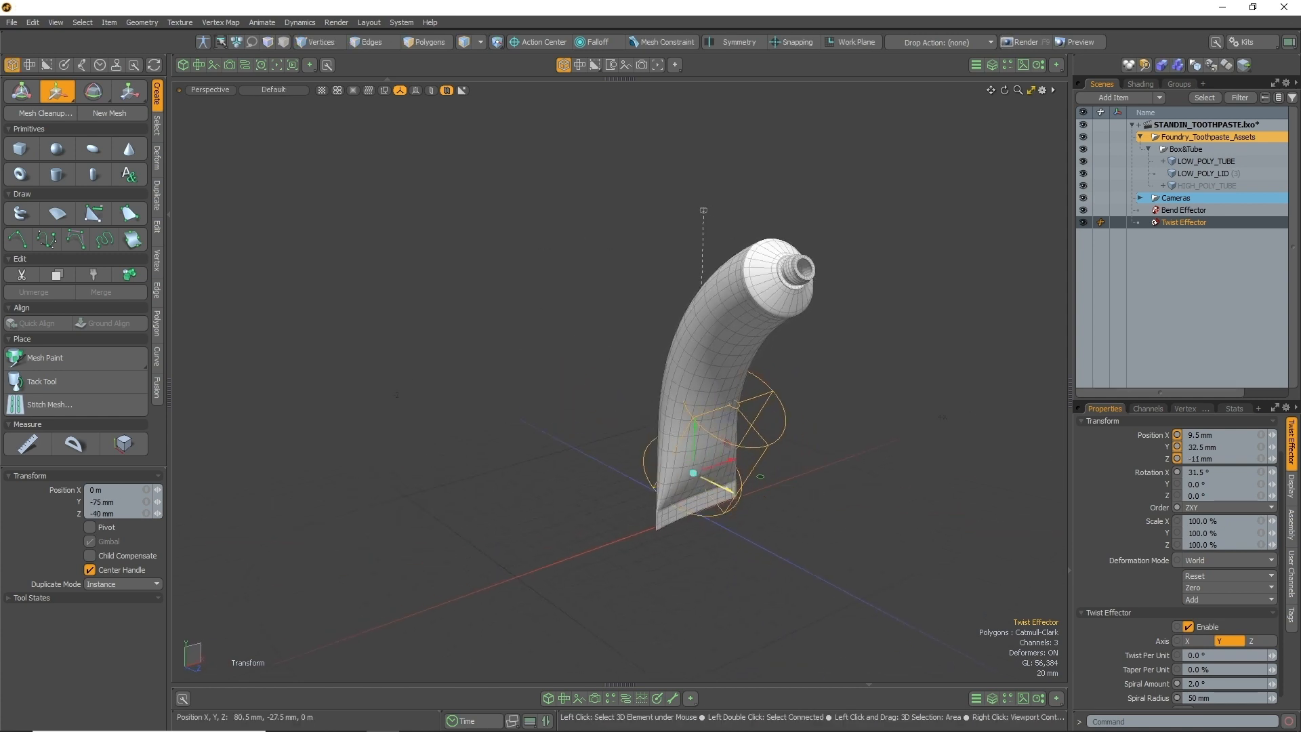
Step: Rotate and move the Twist Effector, then select the Bend Effector on the high-poly tube
left_click(91, 91)
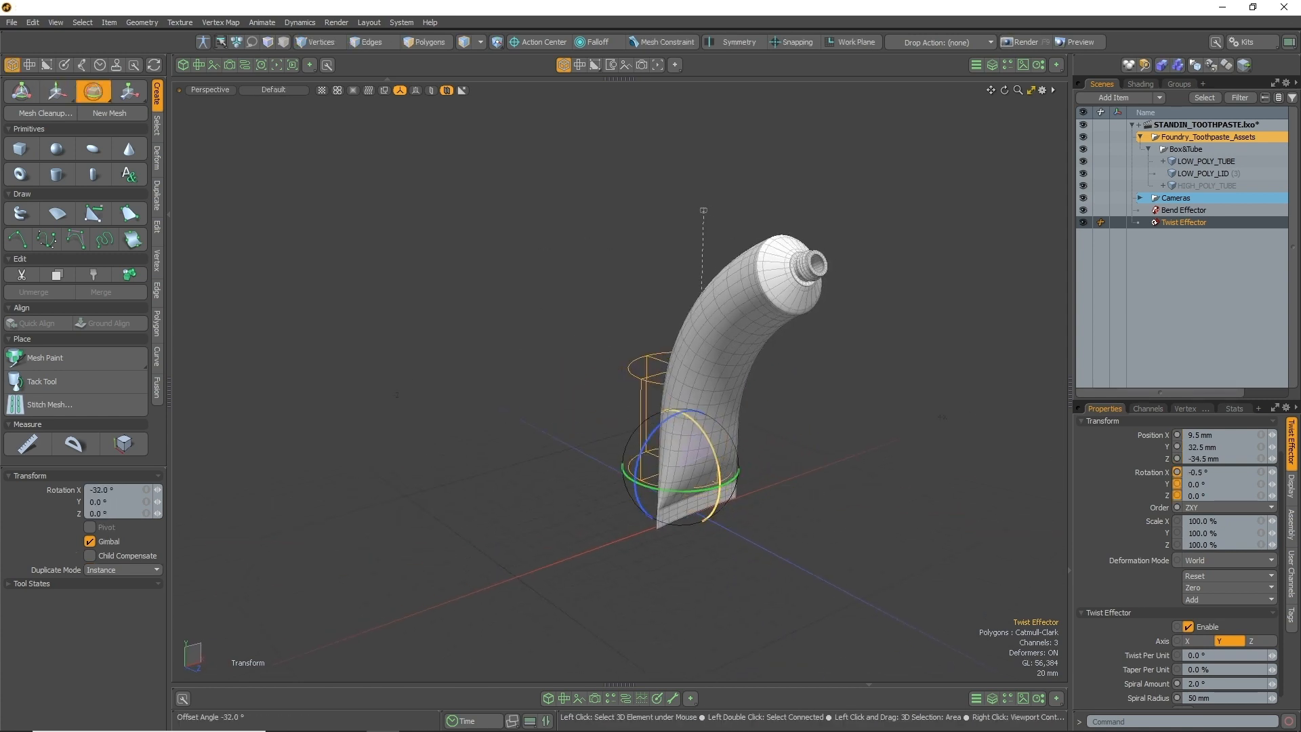
left_click(56, 90)
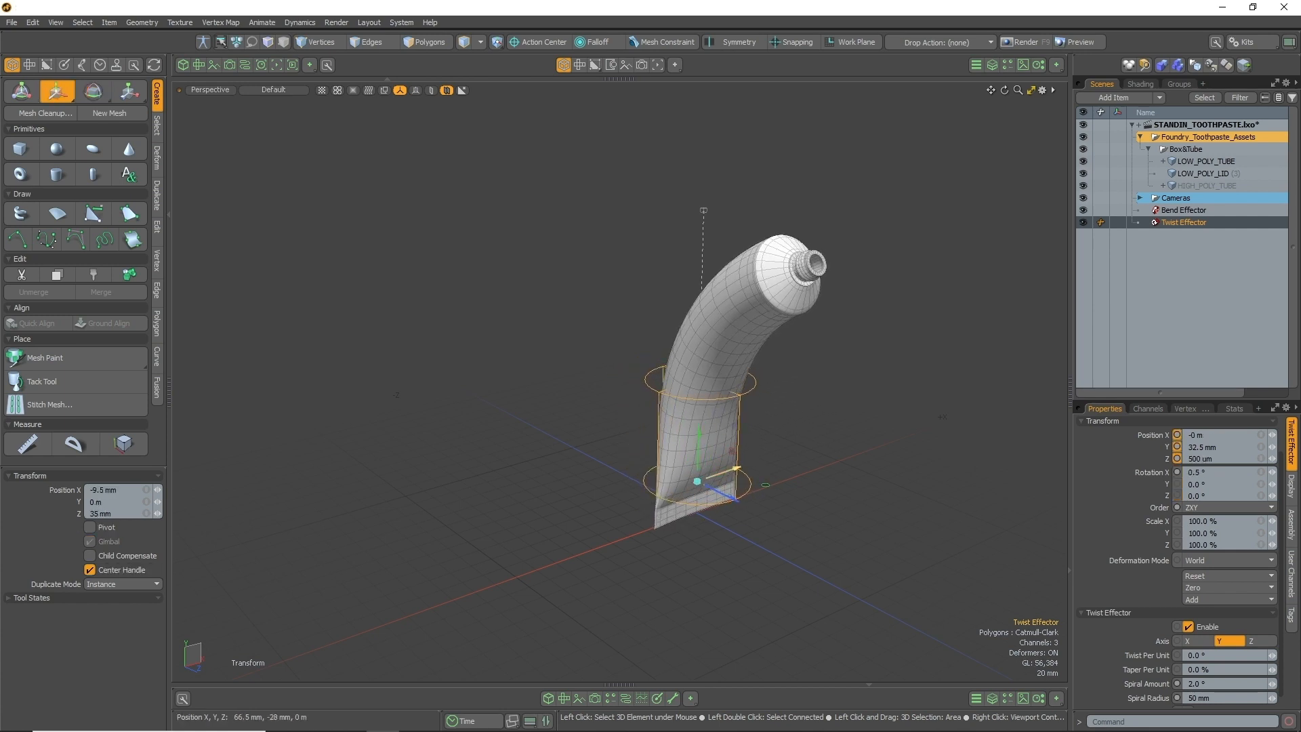
left_click(1182, 210)
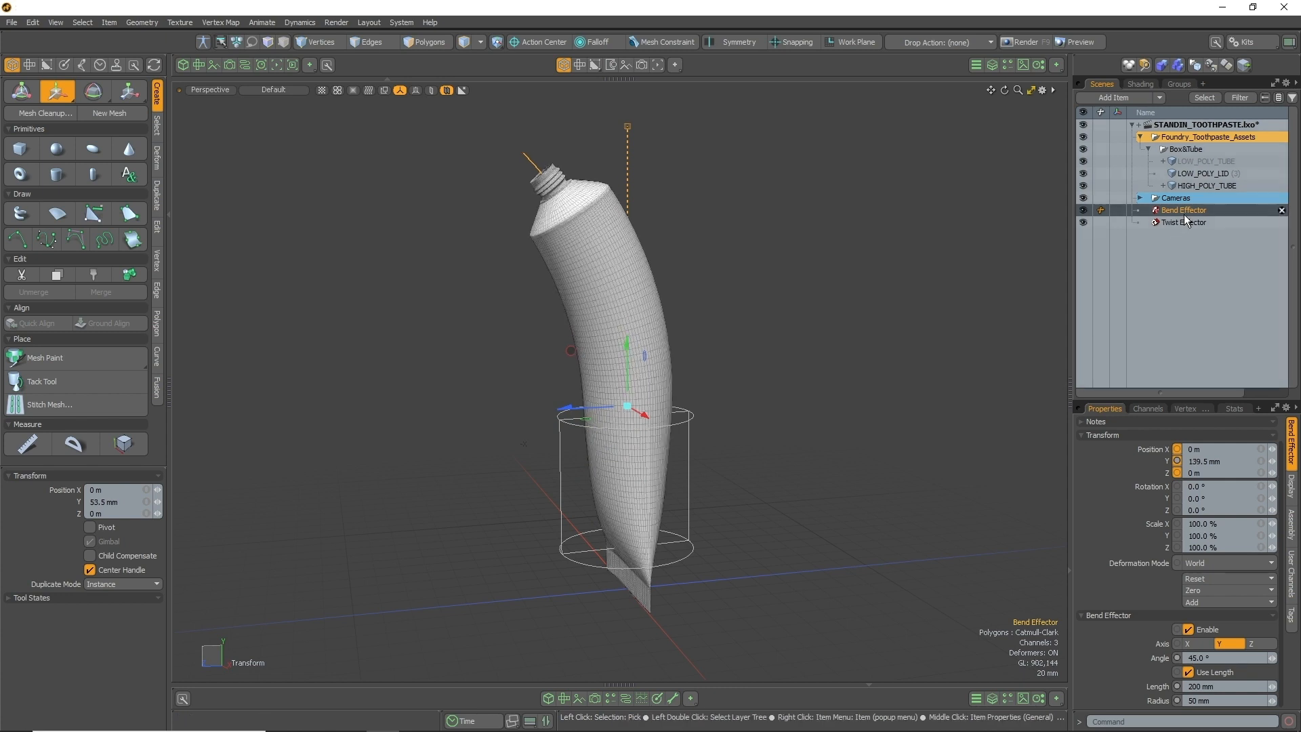
Step: Set HIGH_POLY_TUBE's Deferred Evaluation to Custom with LOW_POLY_TUBE as its Stand-In Mesh
left_click(1182, 222)
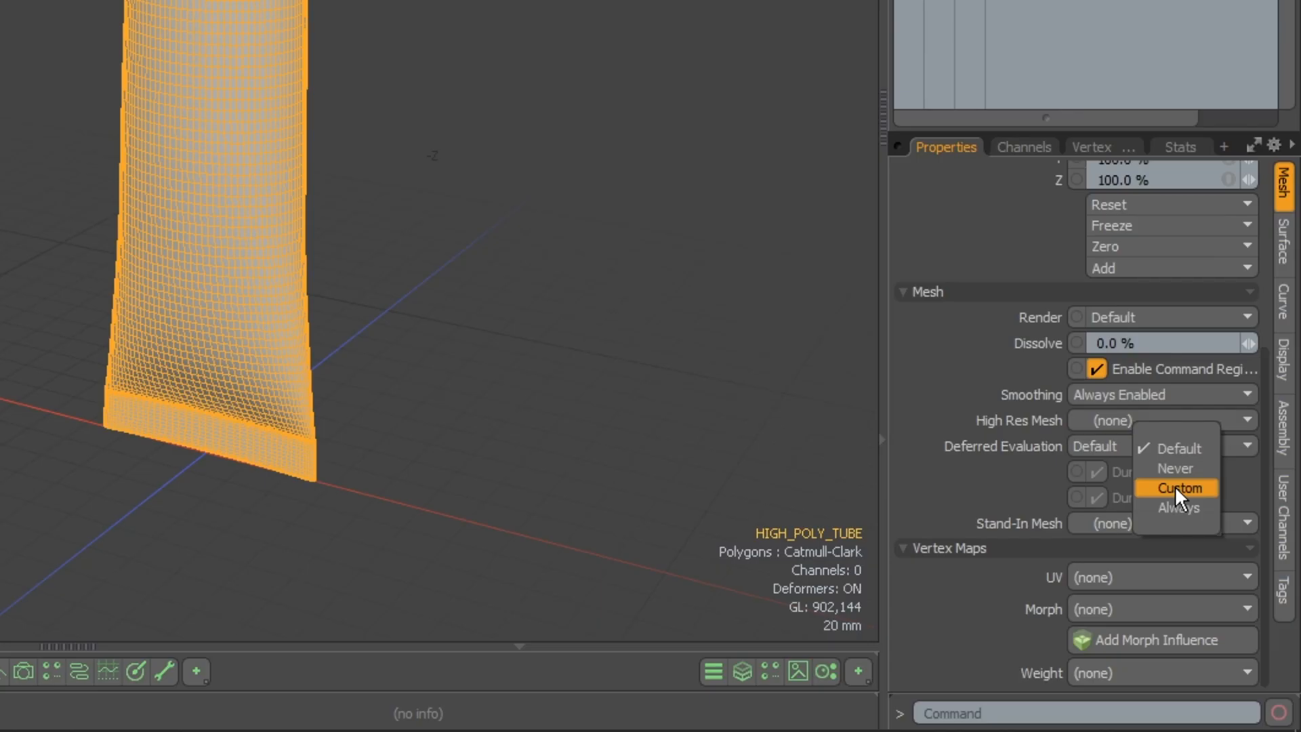
left_click(1179, 487)
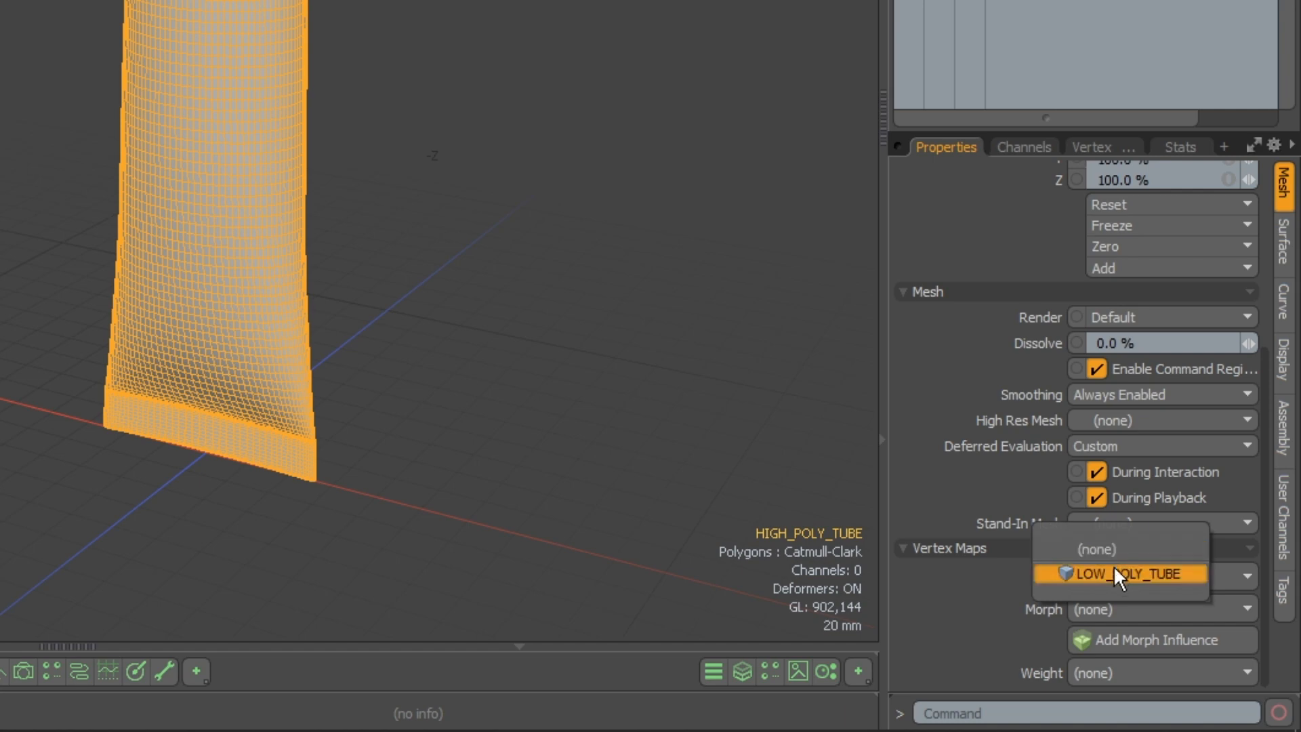
left_click(1119, 574)
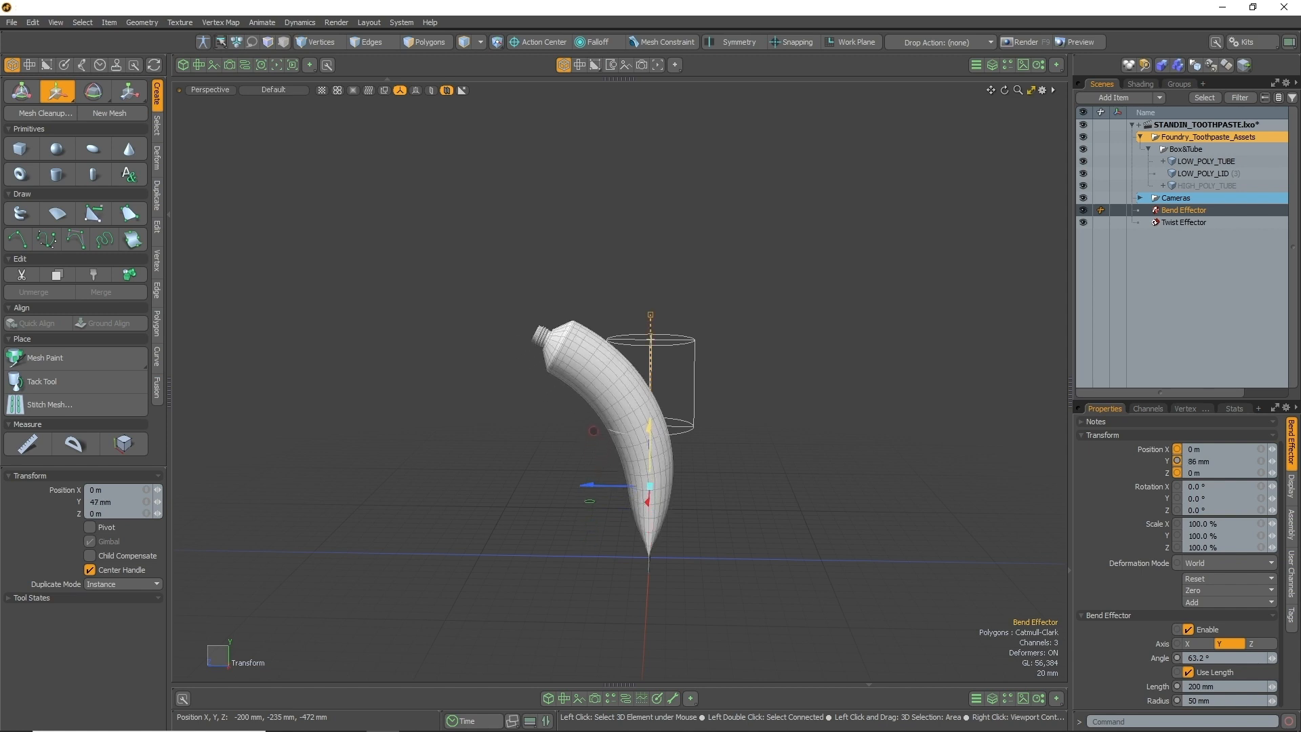
Step: Adjust the Bend Effector angle on the toothpaste tube
left_click(1183, 222)
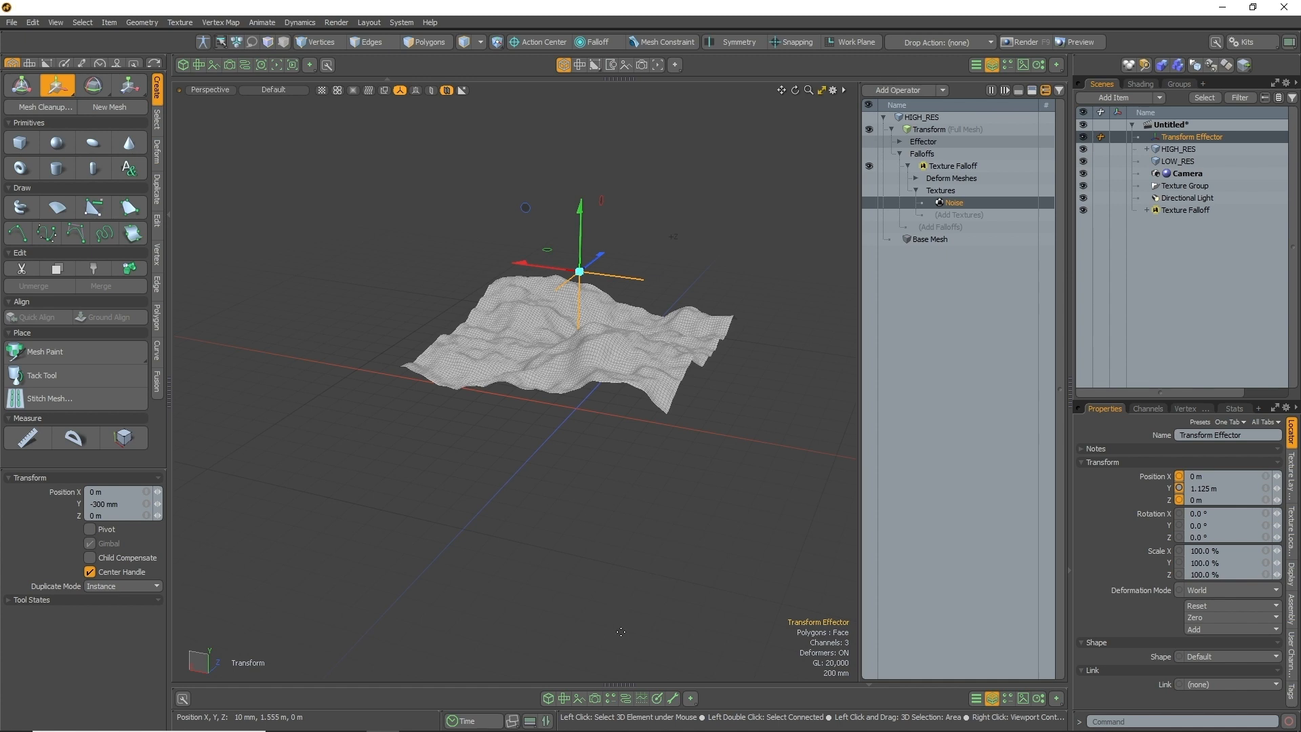
Step: In the Schematic, select HIGH_RES to confirm its LOW_RES stand-in and inspect the Noise node
left_click(625, 698)
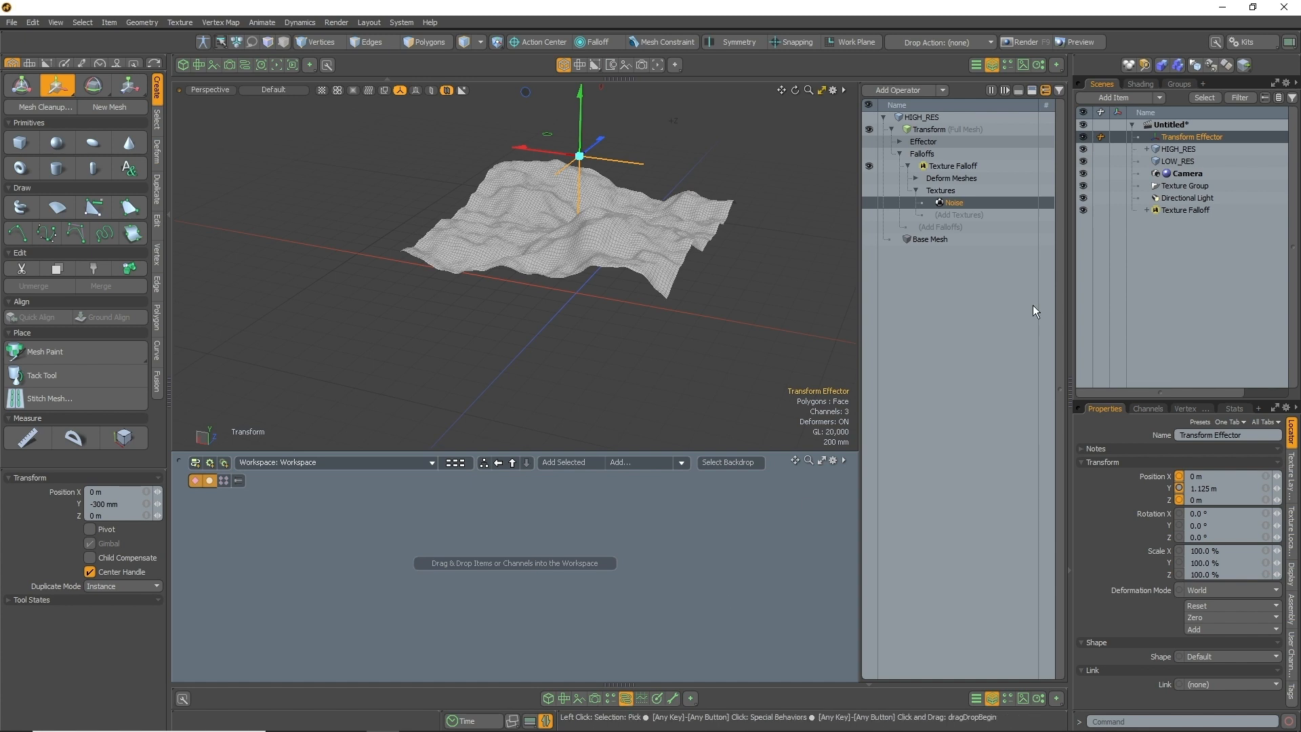
left_click(1177, 161)
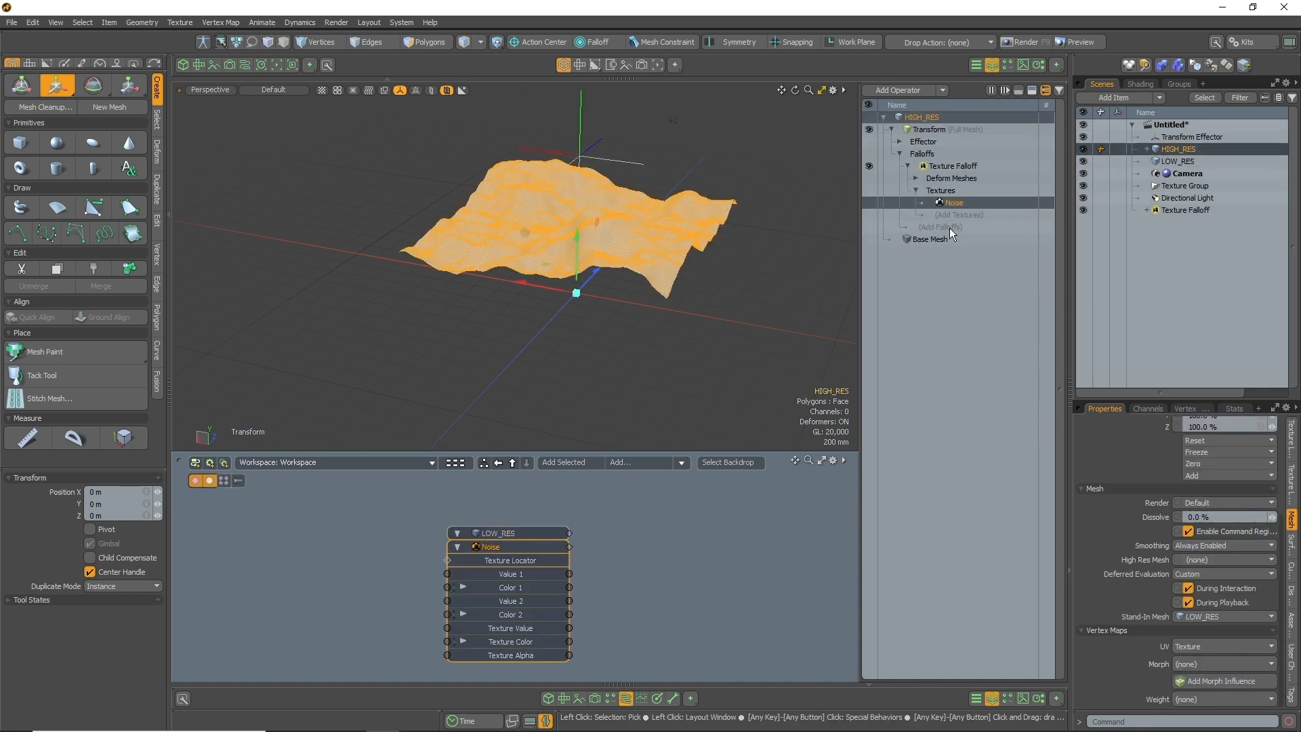
left_click(929, 130)
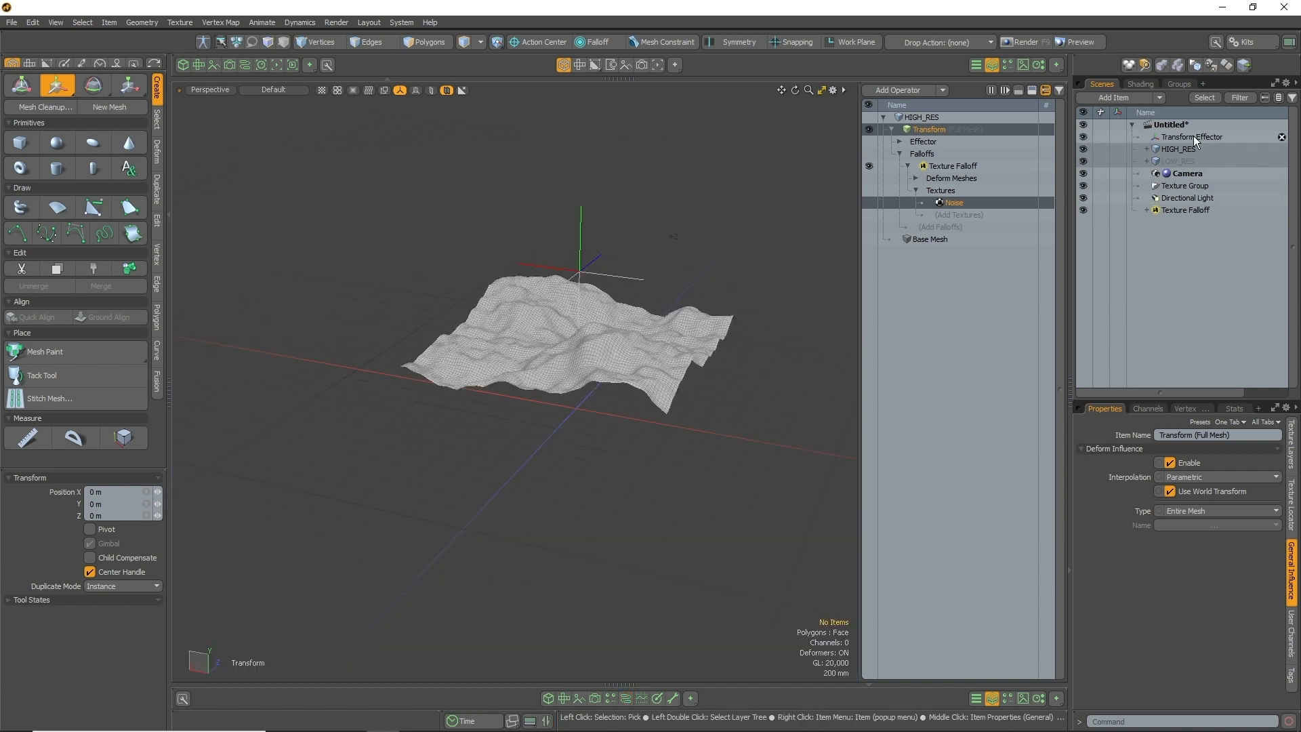
Step: Select the Transform Effector and drag it upward to push the terrain peaks higher
left_click(1191, 137)
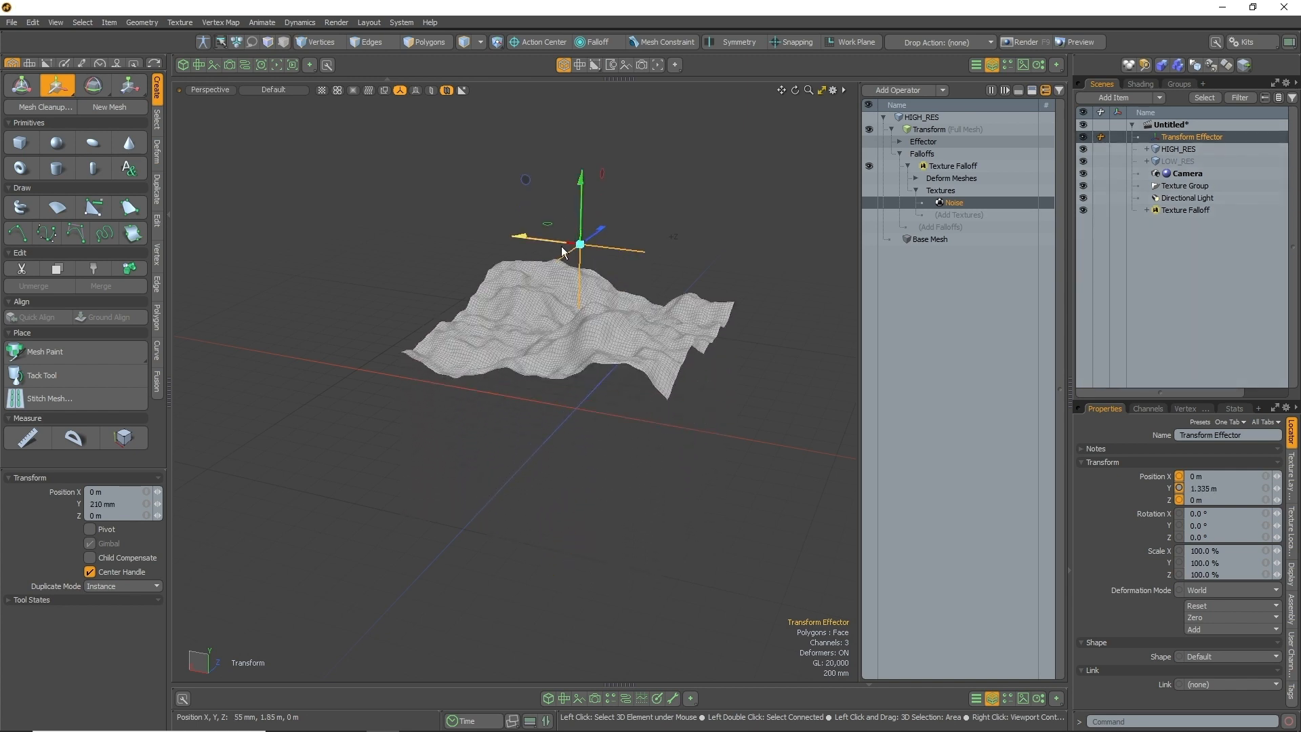
left_click_drag(543, 236, 573, 266)
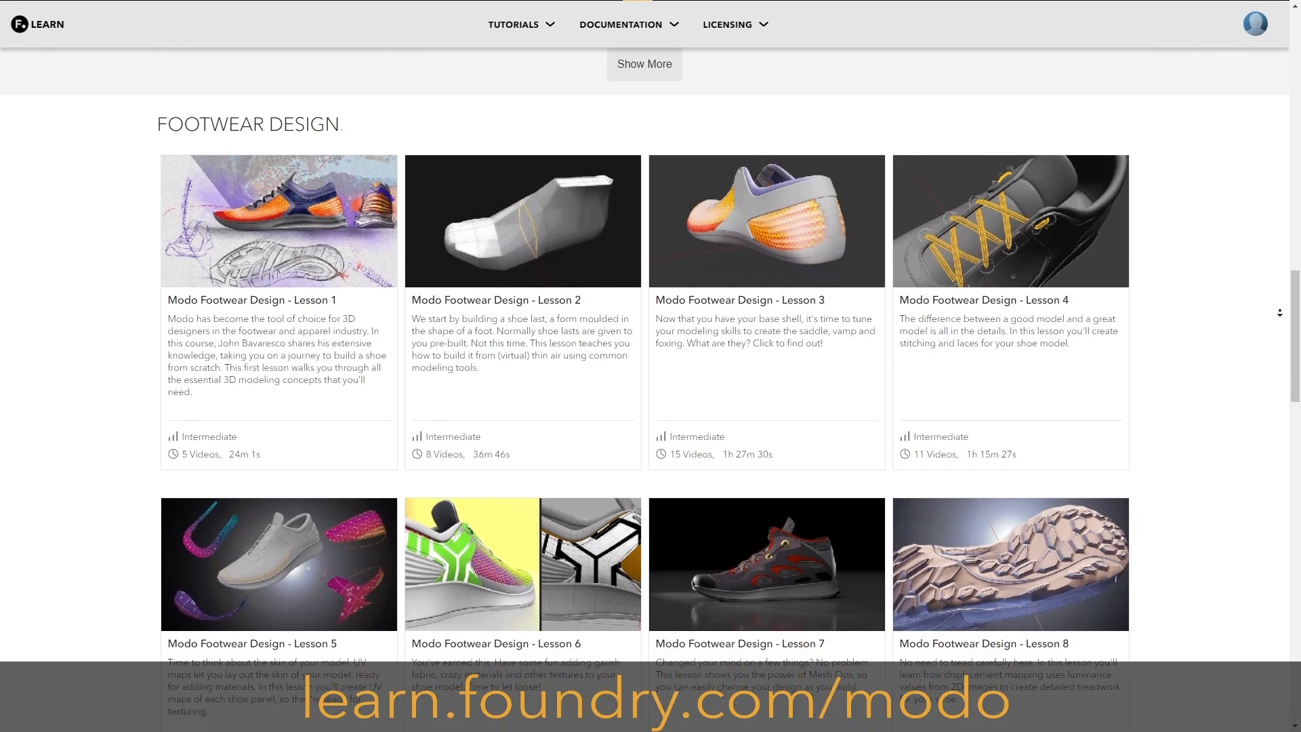
Step: Scroll down the Foundry Learn Modo page to the Modeling, Animation and Lighting courses
scroll("down", 3)
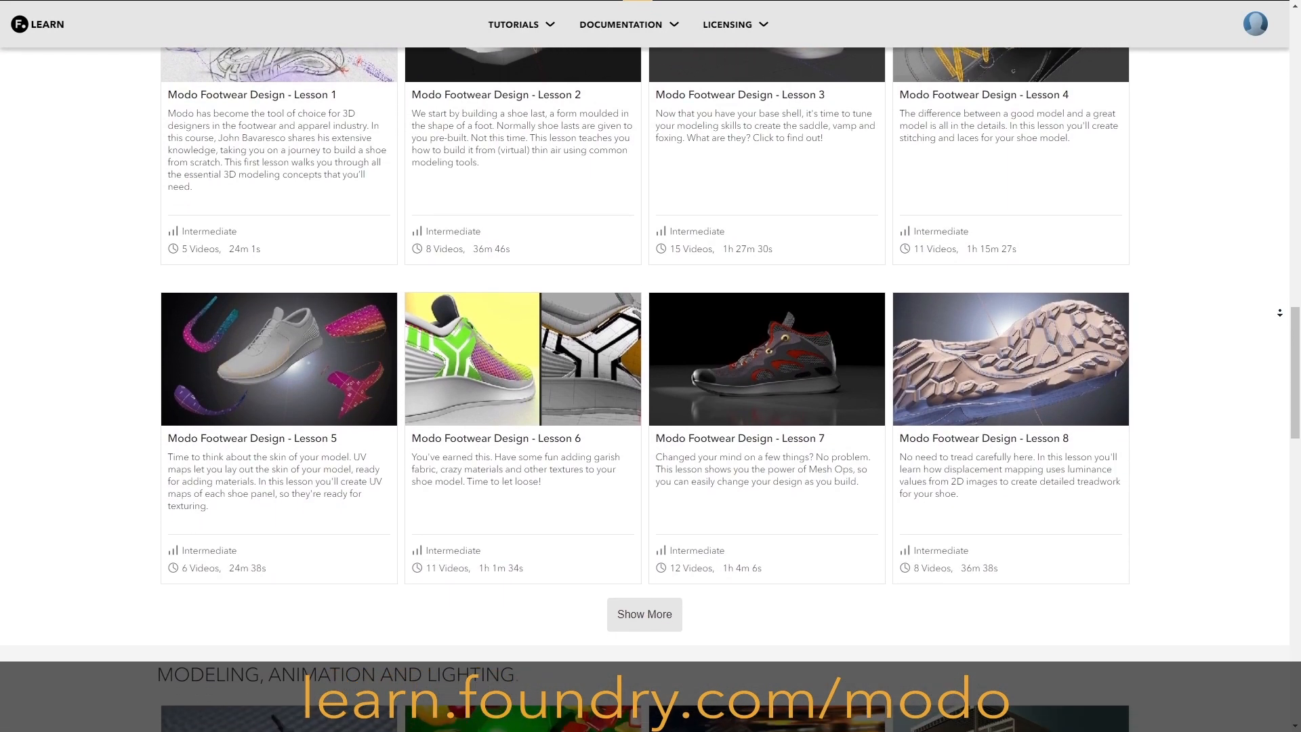
scroll("down", 3)
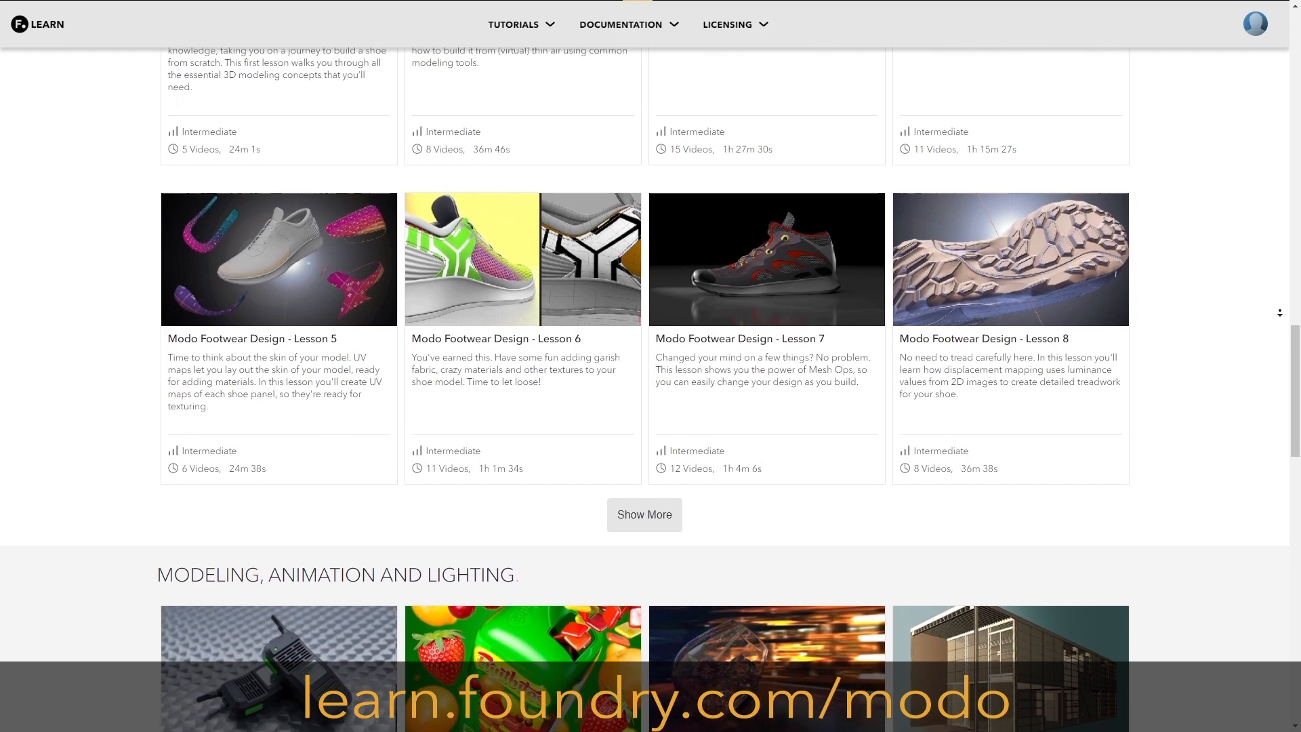
scroll("down", 3)
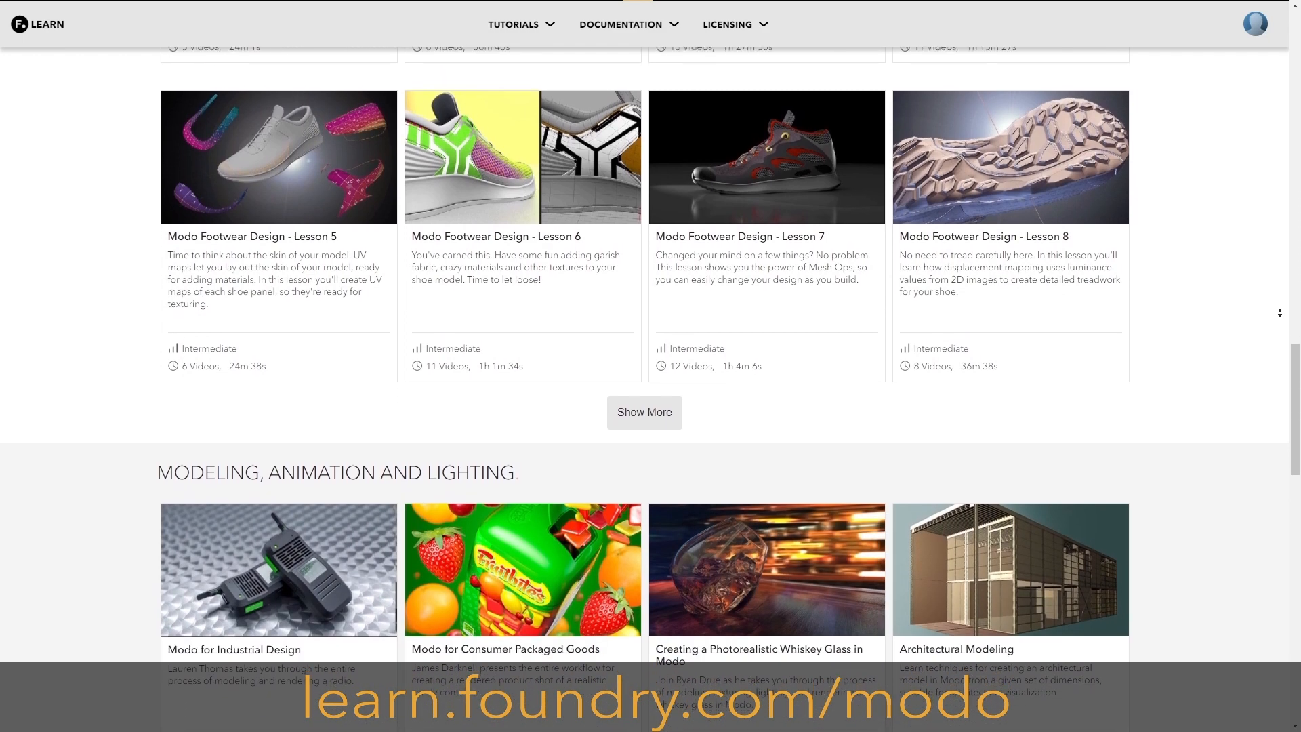
scroll("down", 3)
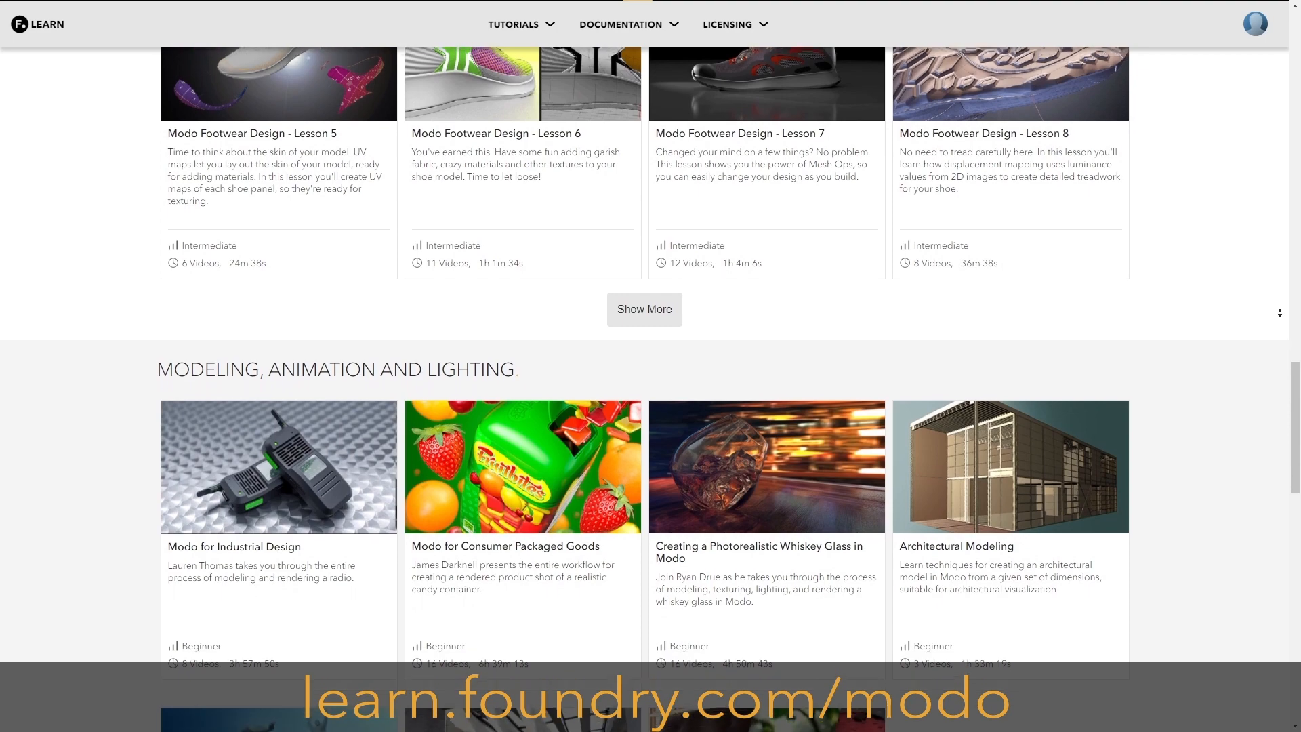
scroll("down", 3)
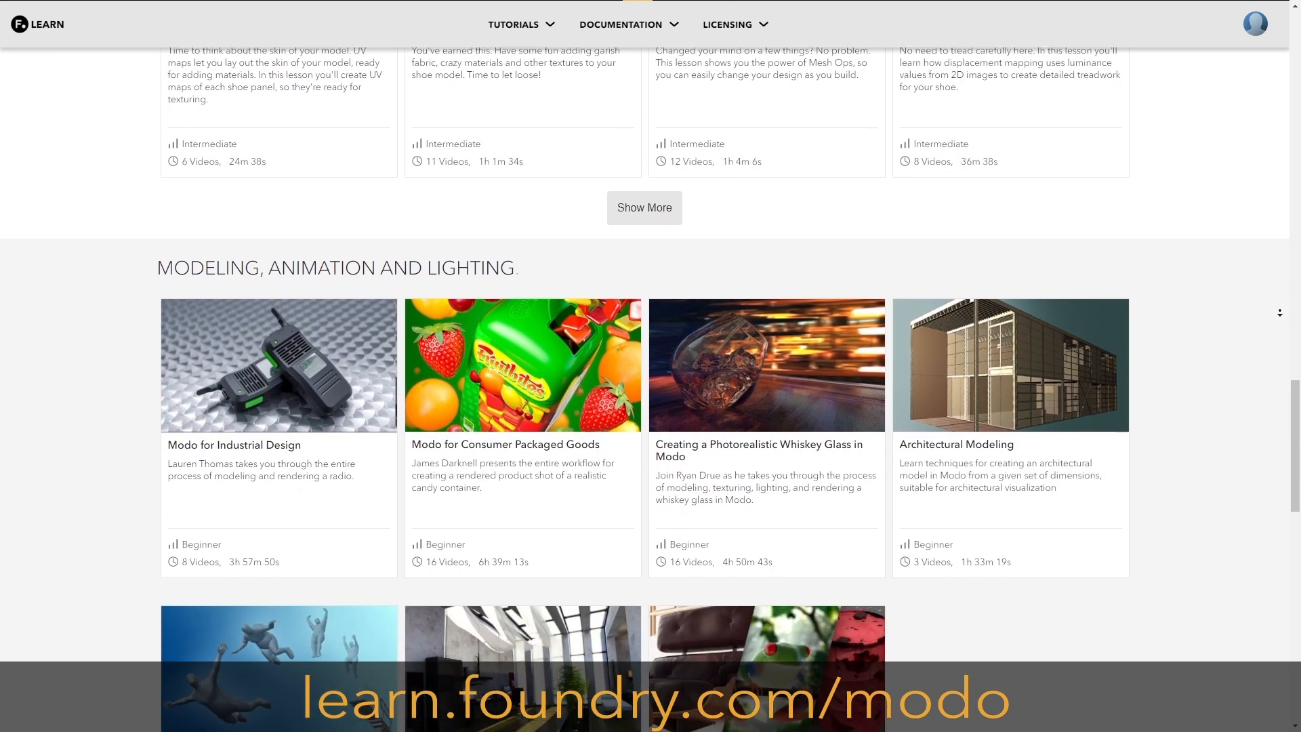